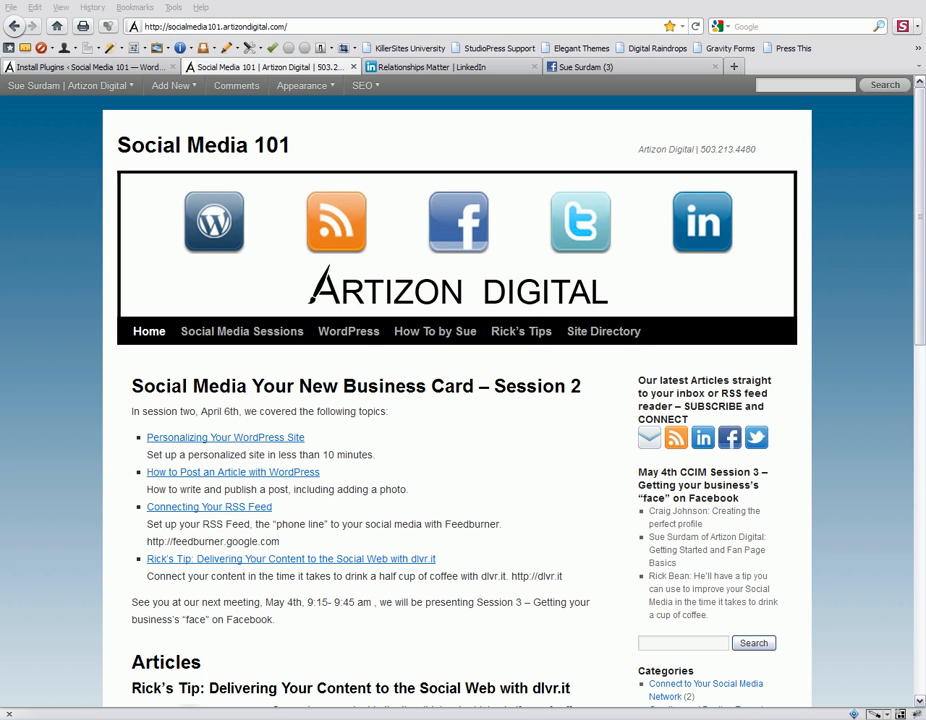
pyautogui.moveTo(676, 358)
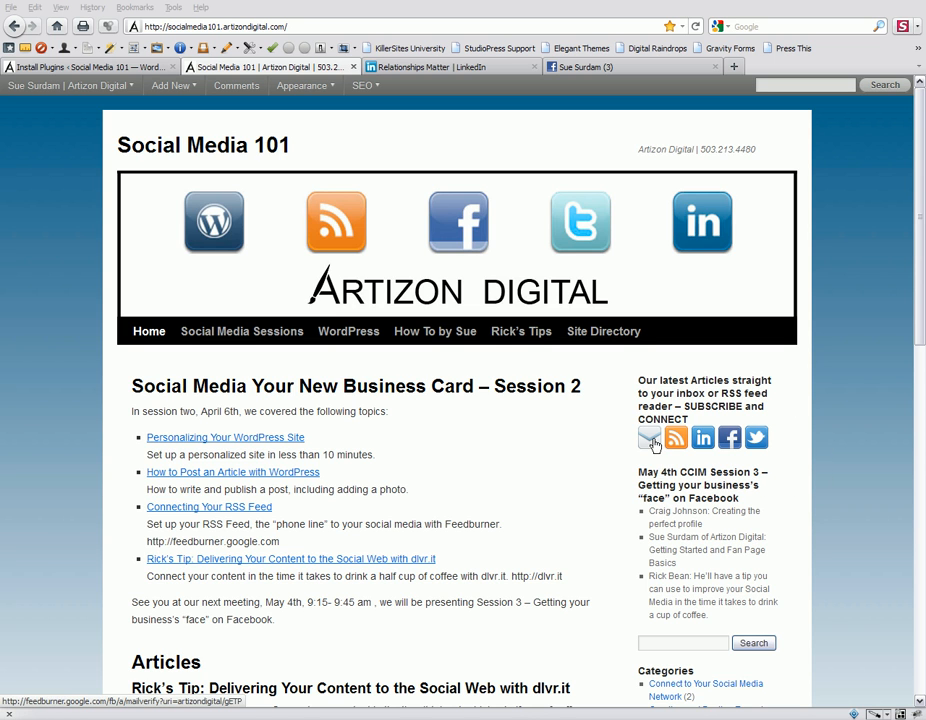
pyautogui.moveTo(676, 438)
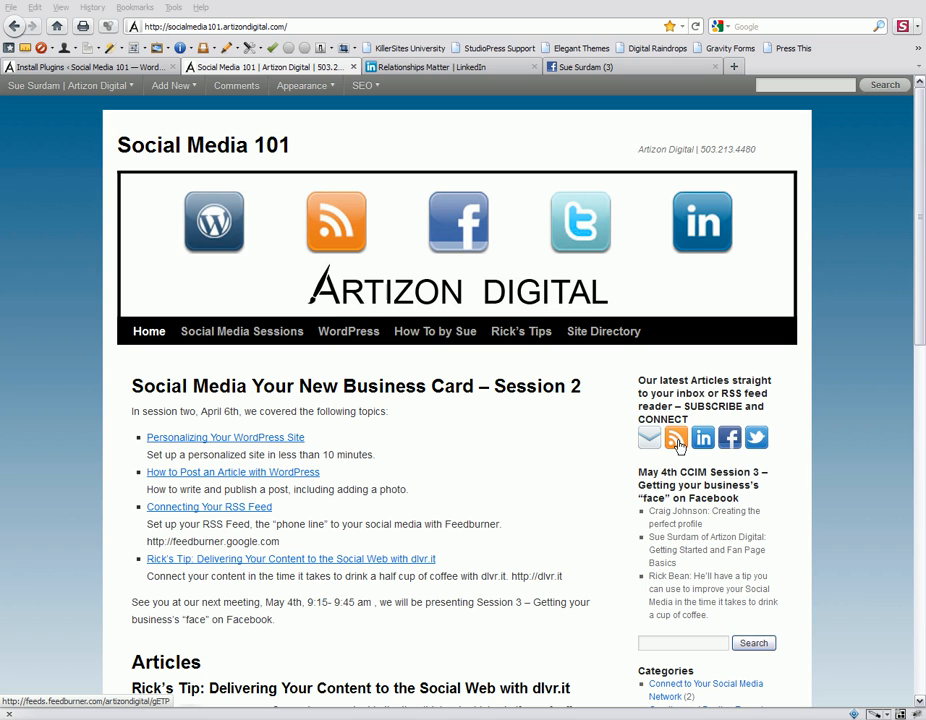
pyautogui.moveTo(704, 438)
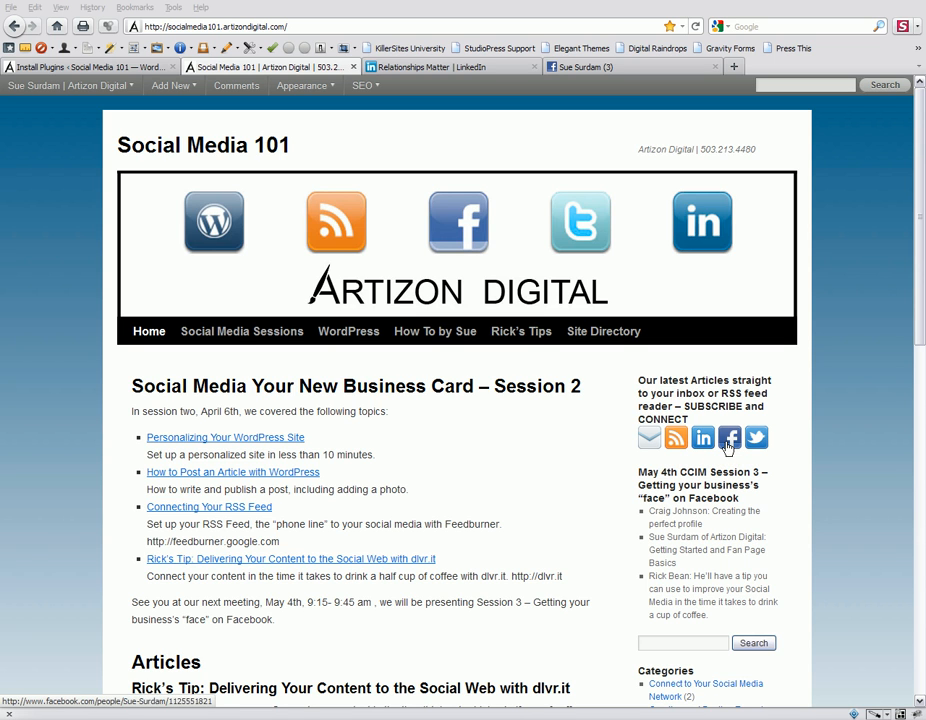
pyautogui.moveTo(756, 436)
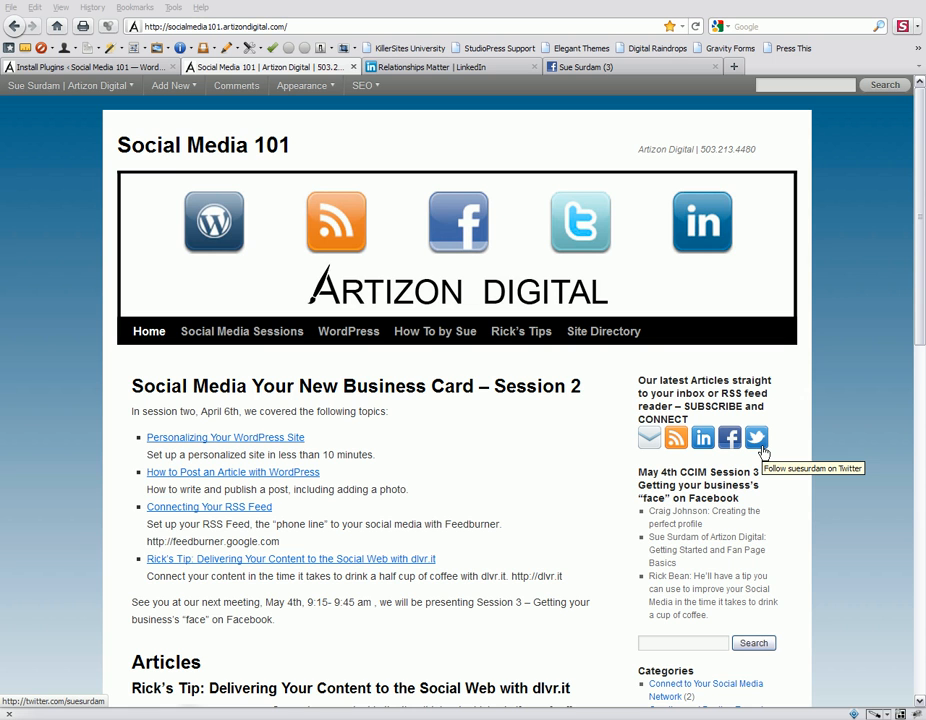
# Step: Search the plugin directory for 'Subscribe / Connect / Follow Widget'
pyautogui.click(68, 84)
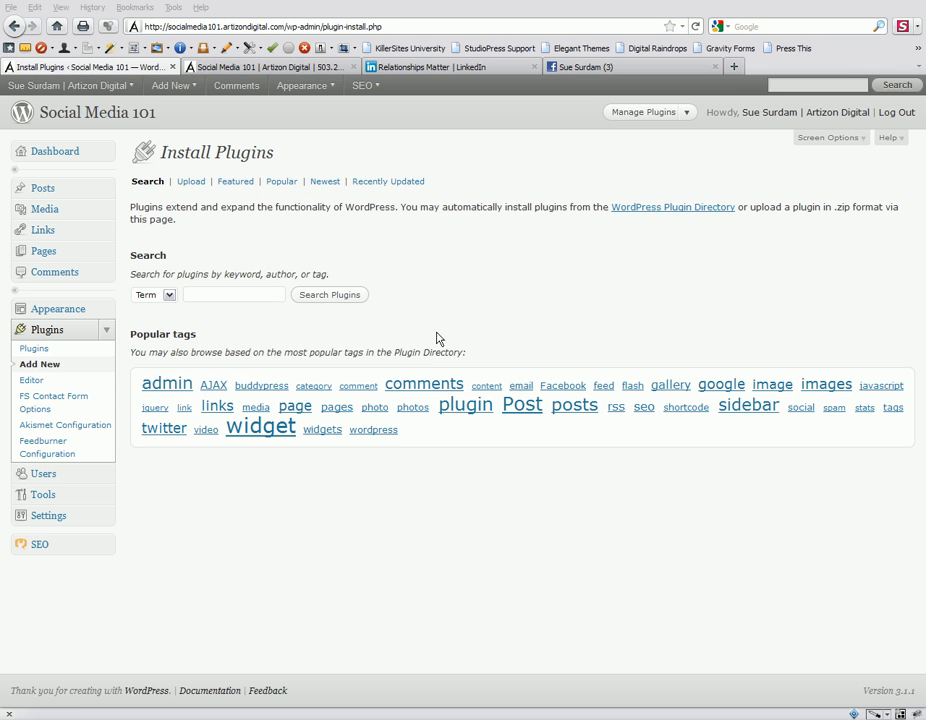
pyautogui.moveTo(34, 348)
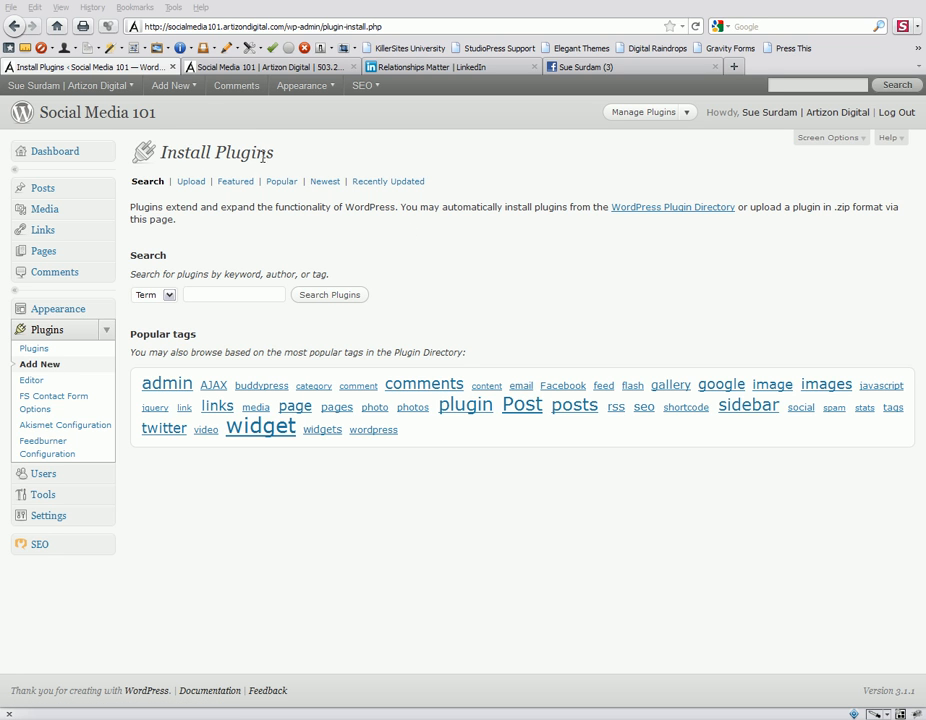
pyautogui.rightClick(234, 294)
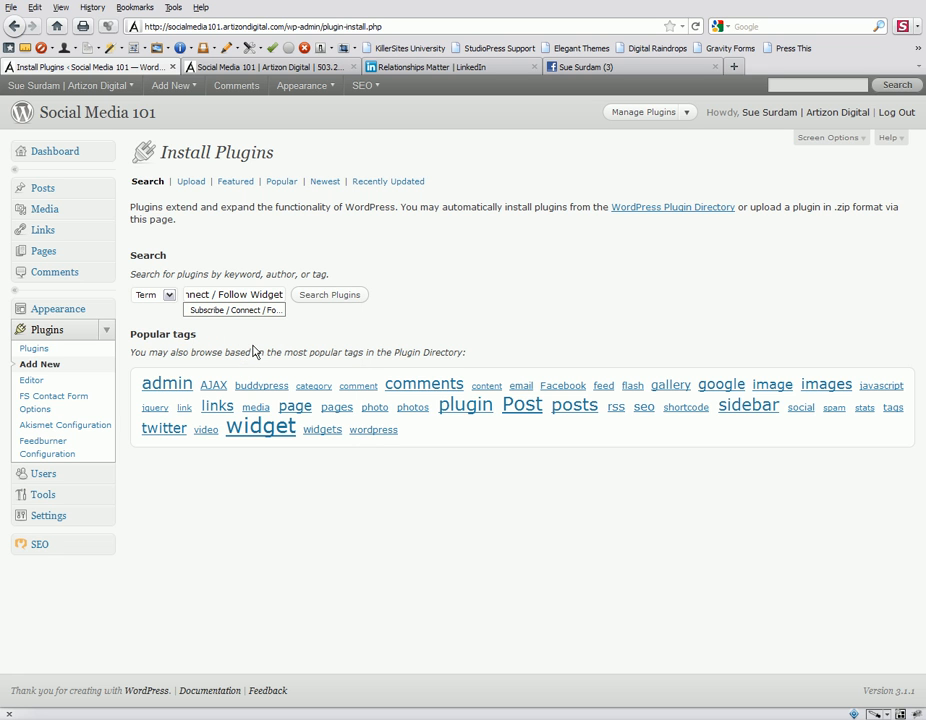
pyautogui.moveTo(340, 298)
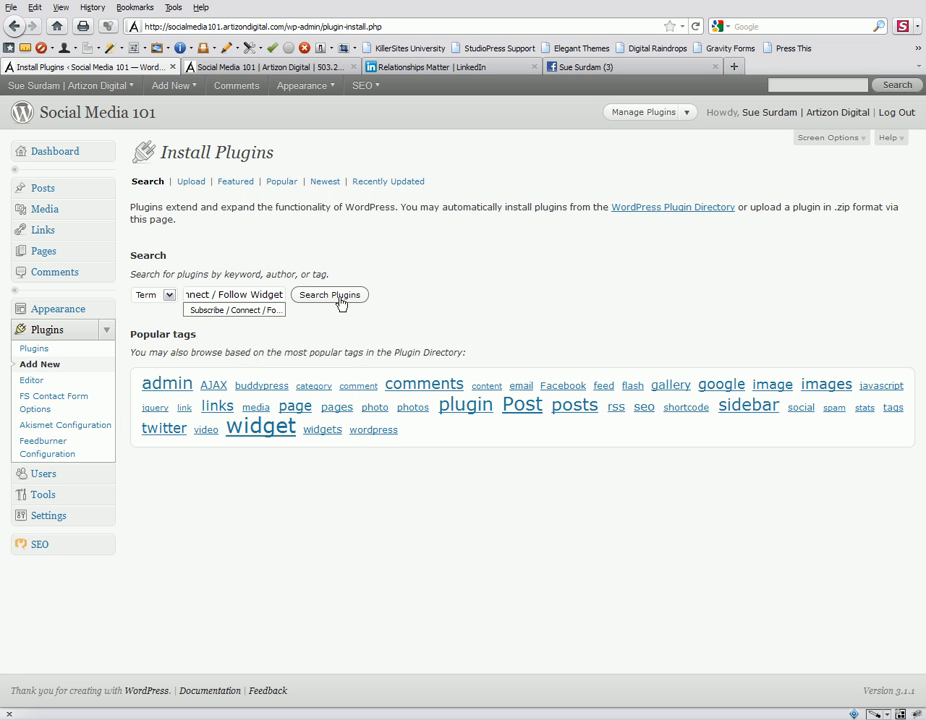
pyautogui.click(328, 294)
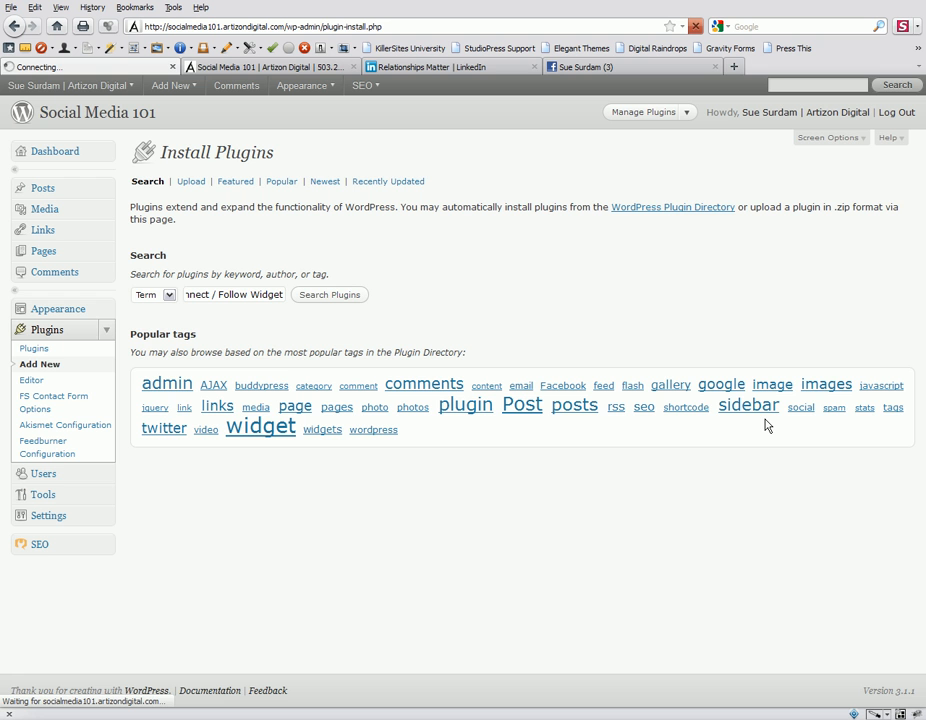
pyautogui.click(328, 294)
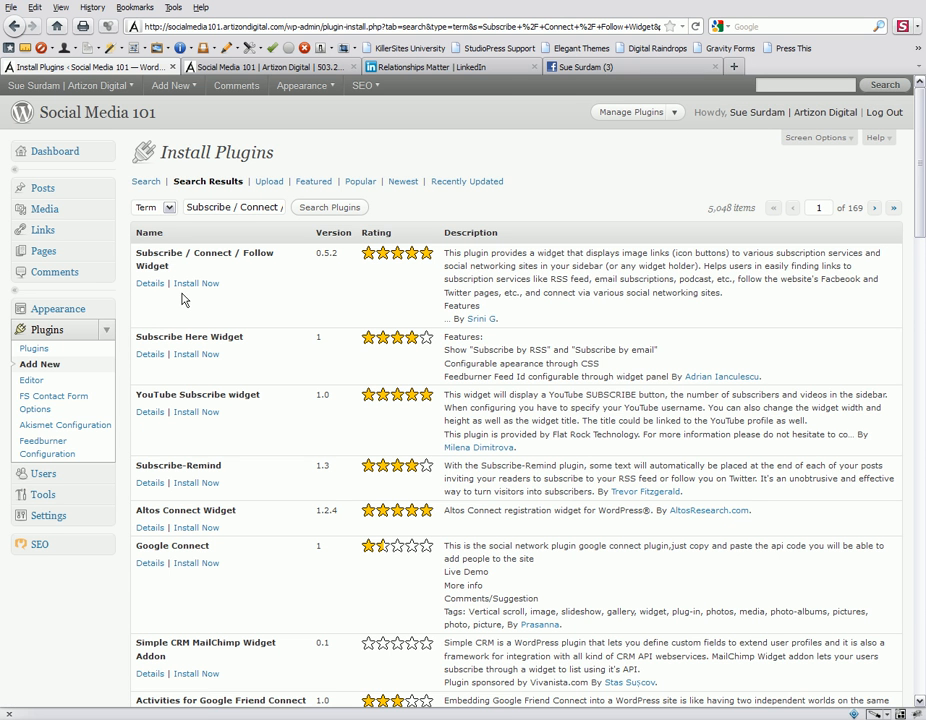
# Step: Install and activate the Subscribe / Connect / Follow Widget plugin
pyautogui.click(196, 284)
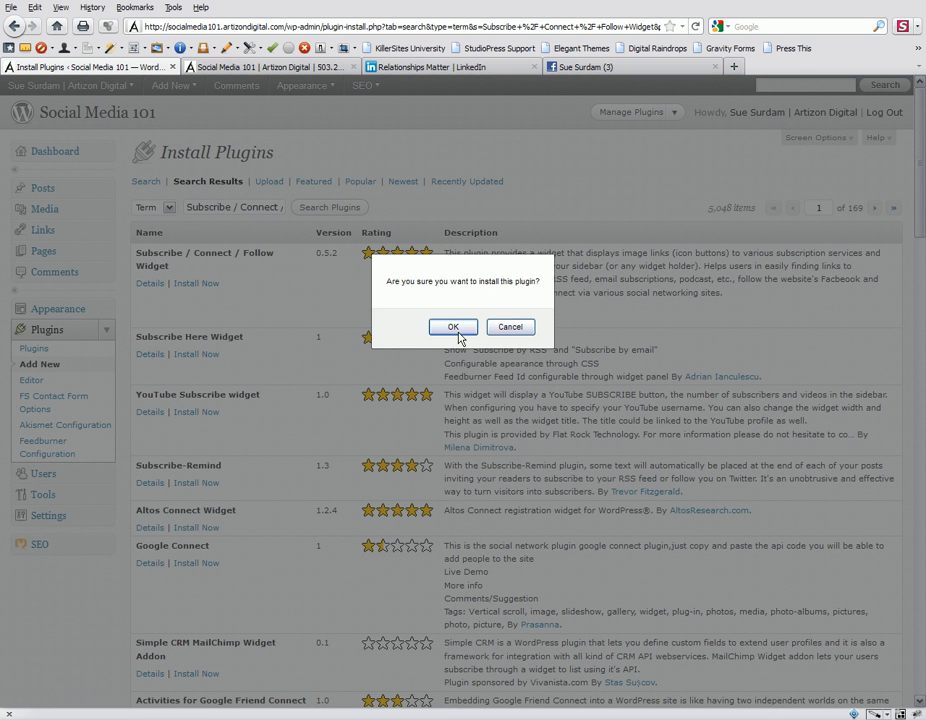
pyautogui.click(452, 328)
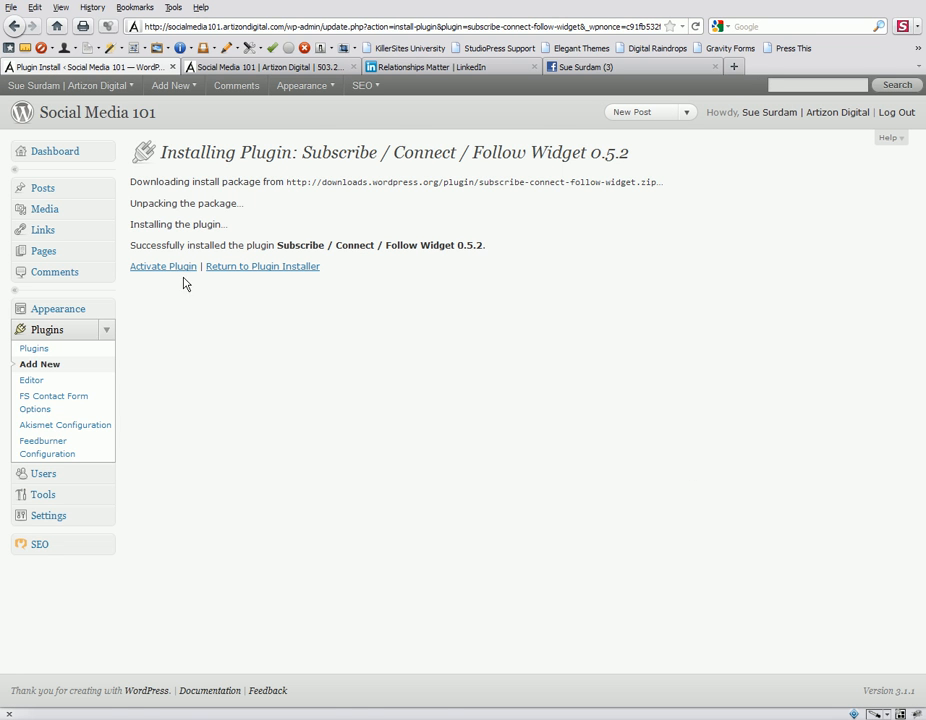
pyautogui.moveTo(164, 266)
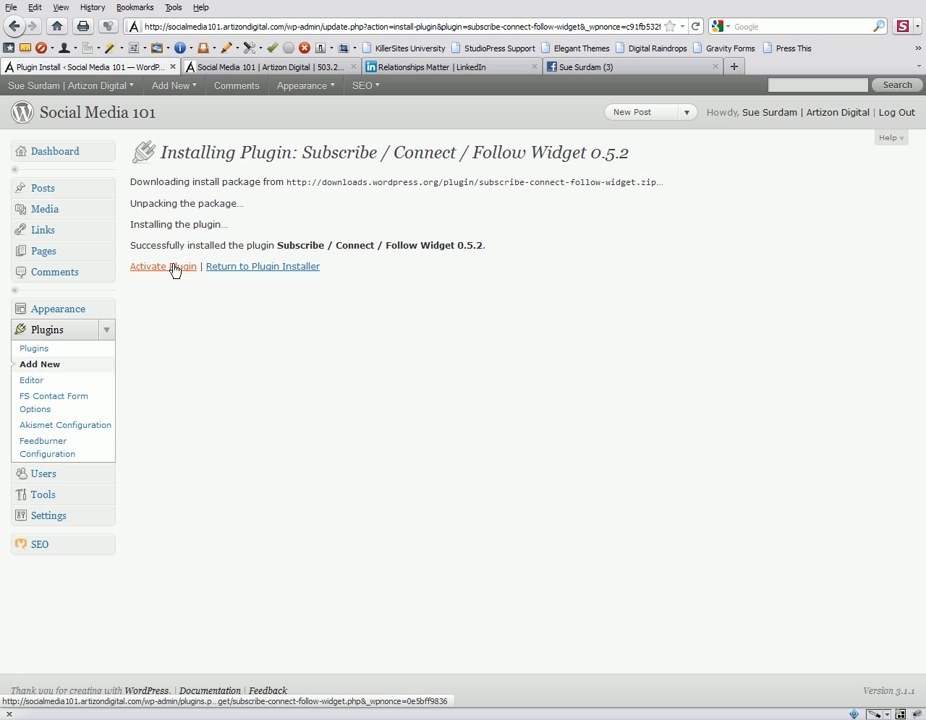
pyautogui.click(164, 266)
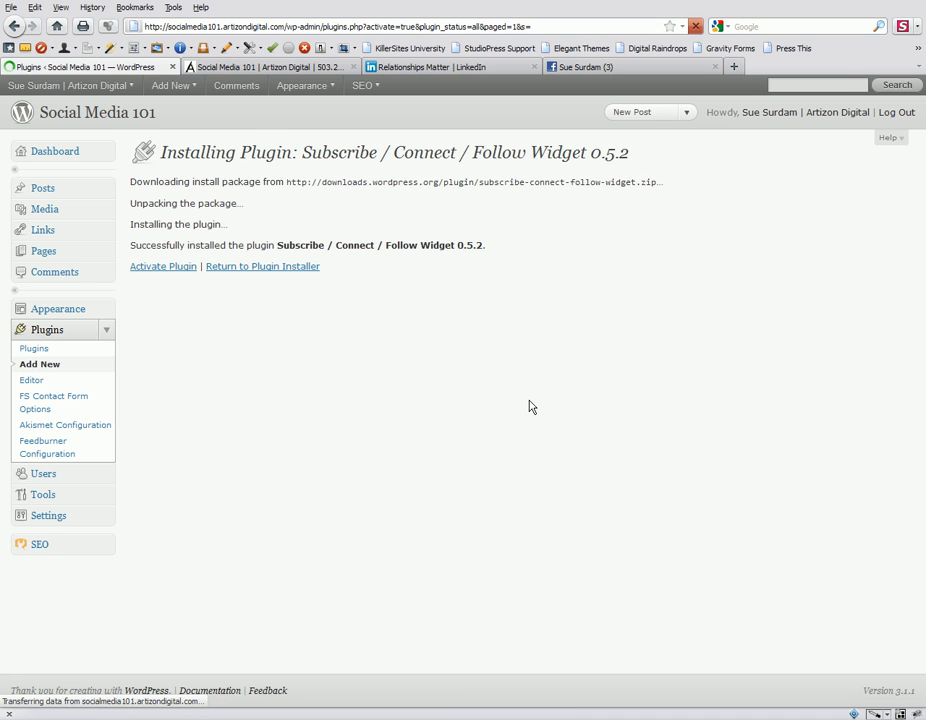
pyautogui.click(164, 266)
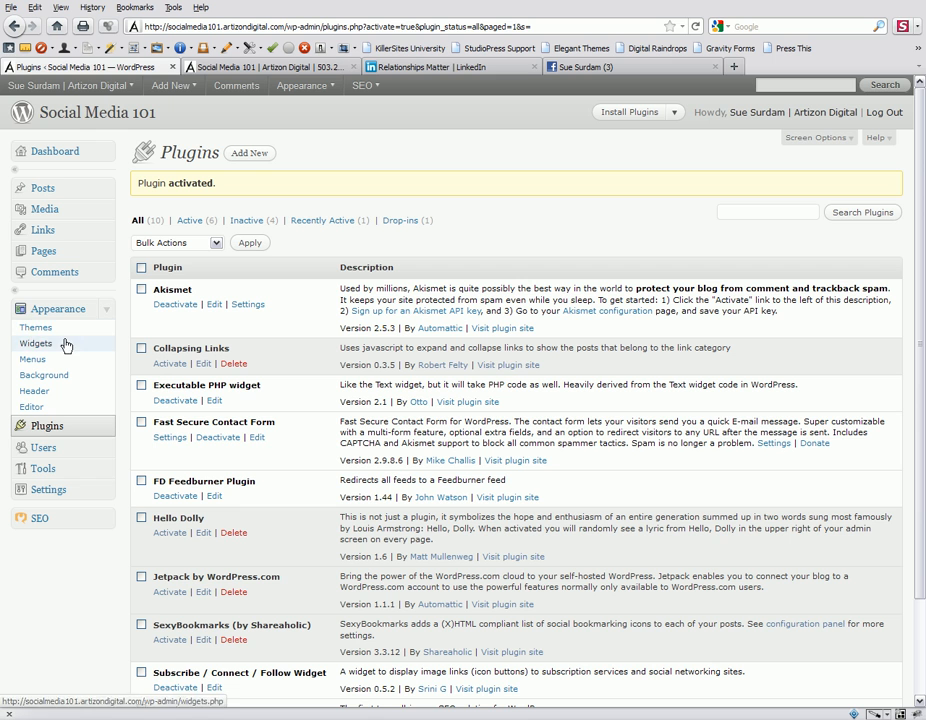
# Step: Place the Subscribe / Connect / Follow widget in the Primary Widget Area and expand its settings
pyautogui.click(36, 344)
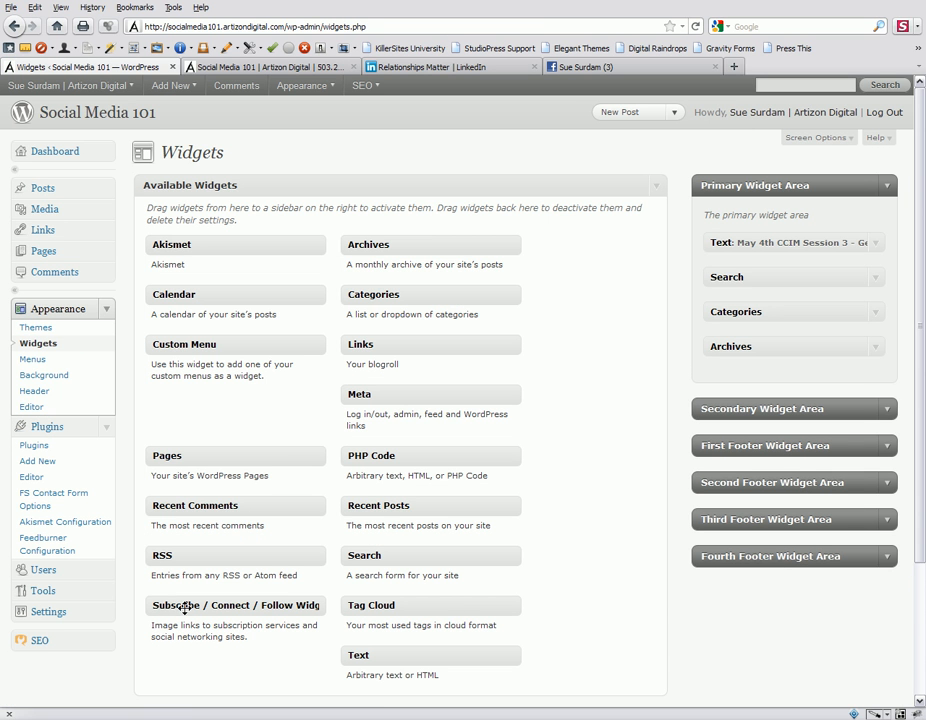
pyautogui.moveTo(784, 626)
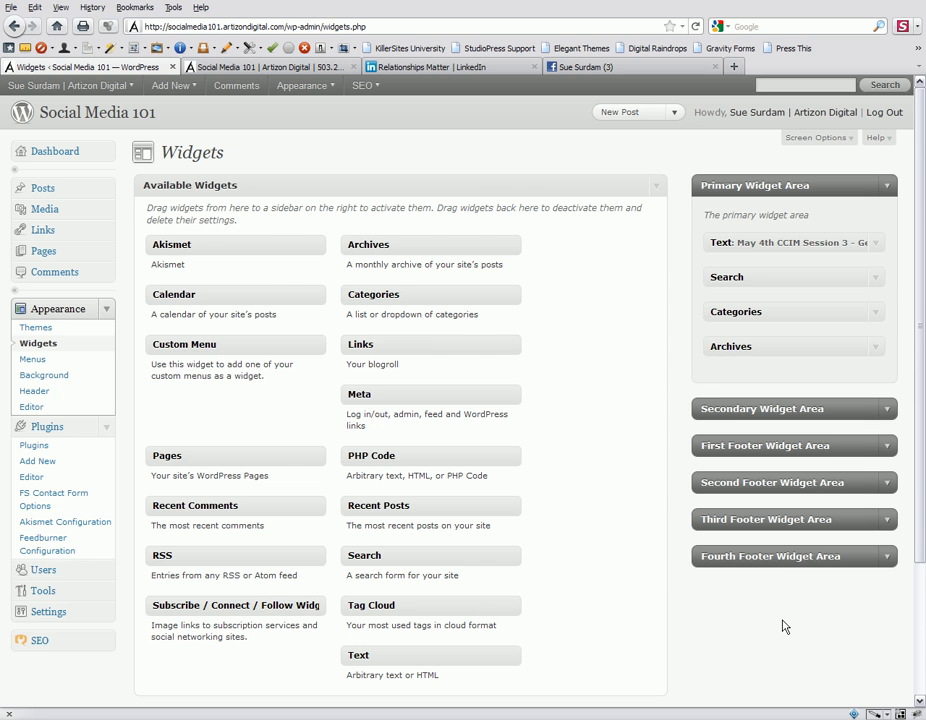
pyautogui.scroll(-3)
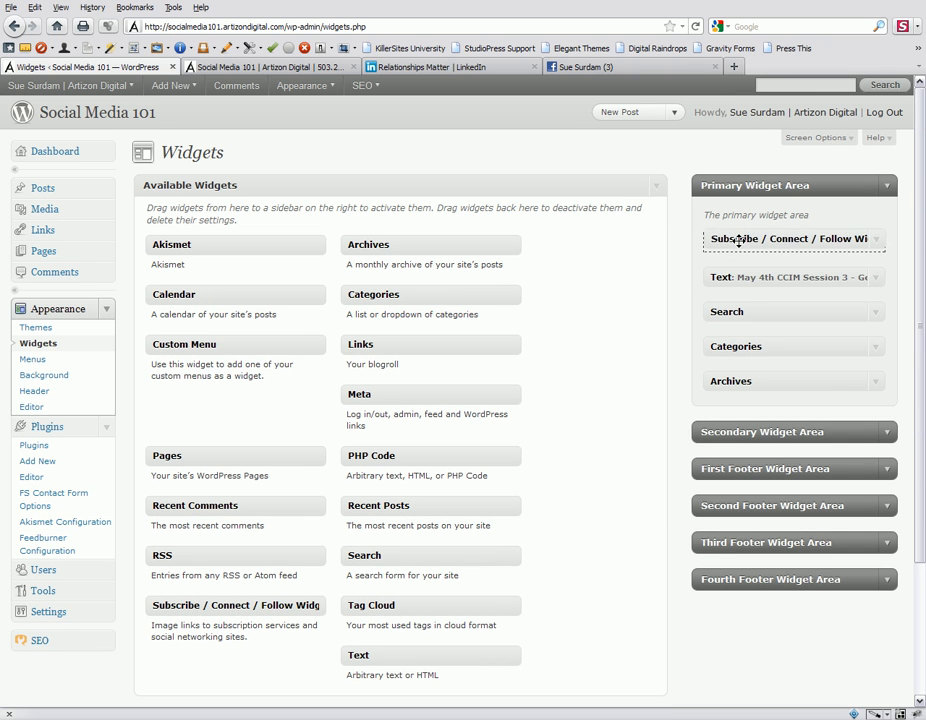
pyautogui.click(790, 238)
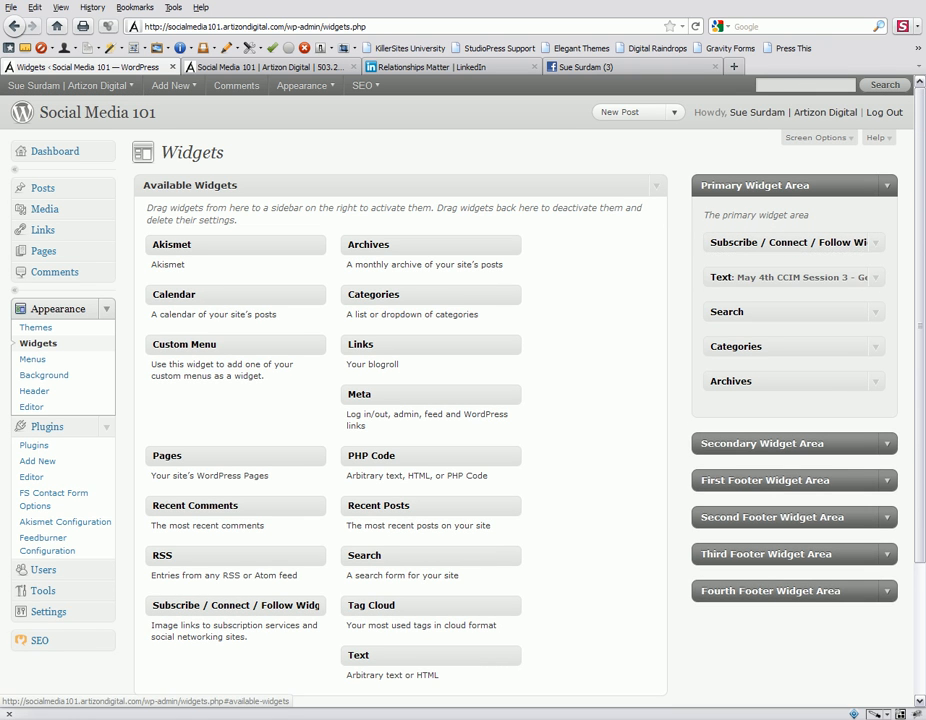
pyautogui.click(790, 242)
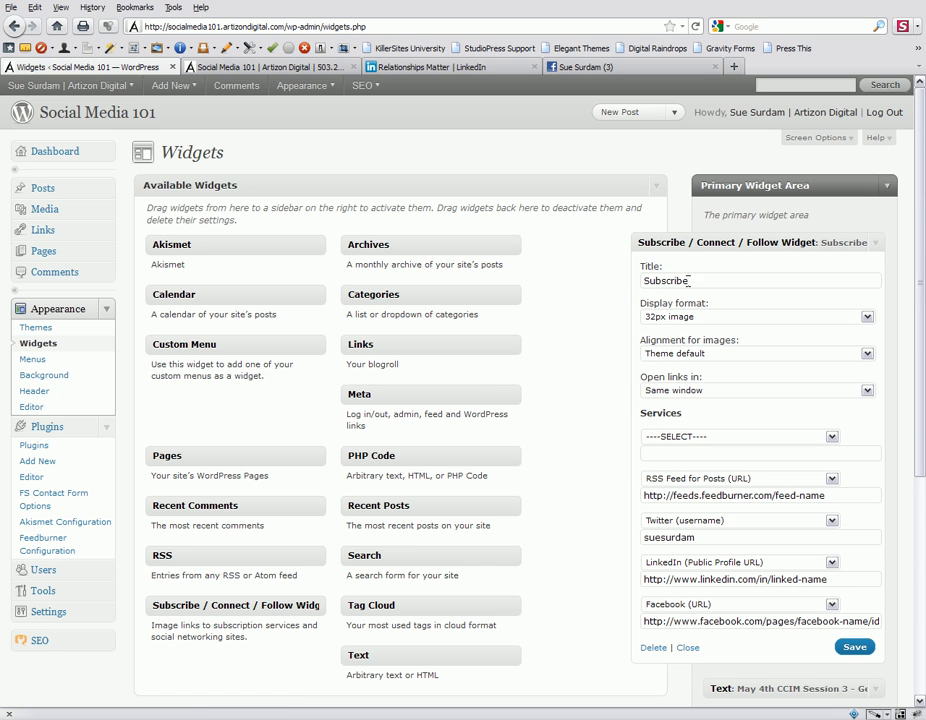
# Step: Set the widget title to Subscribe with 32px images, theme-default alignment and same-window links
pyautogui.doubleClick(664, 280)
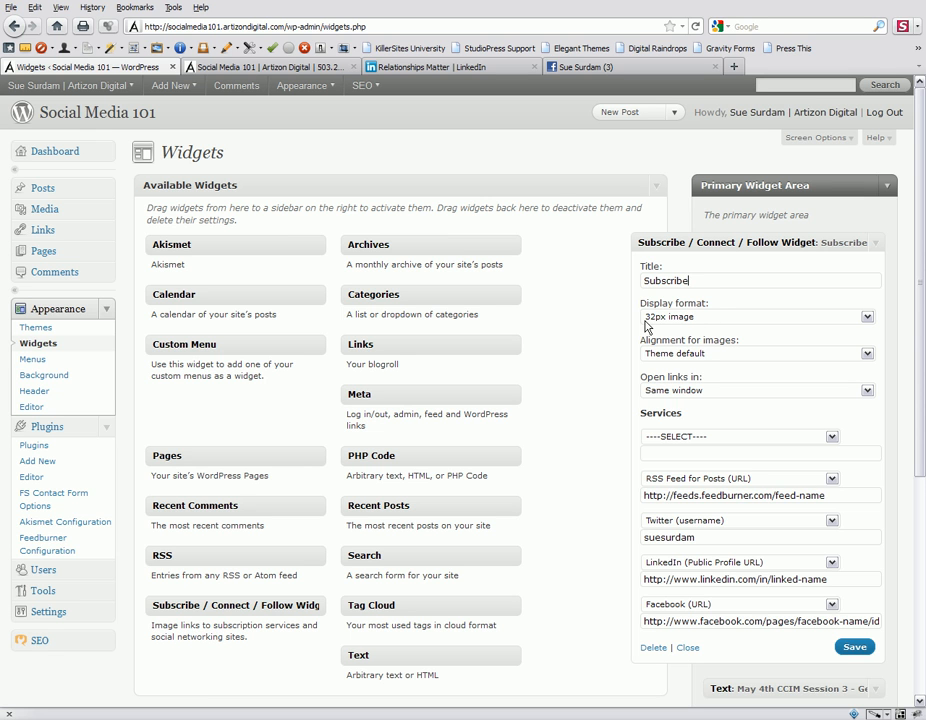
pyautogui.moveTo(828, 328)
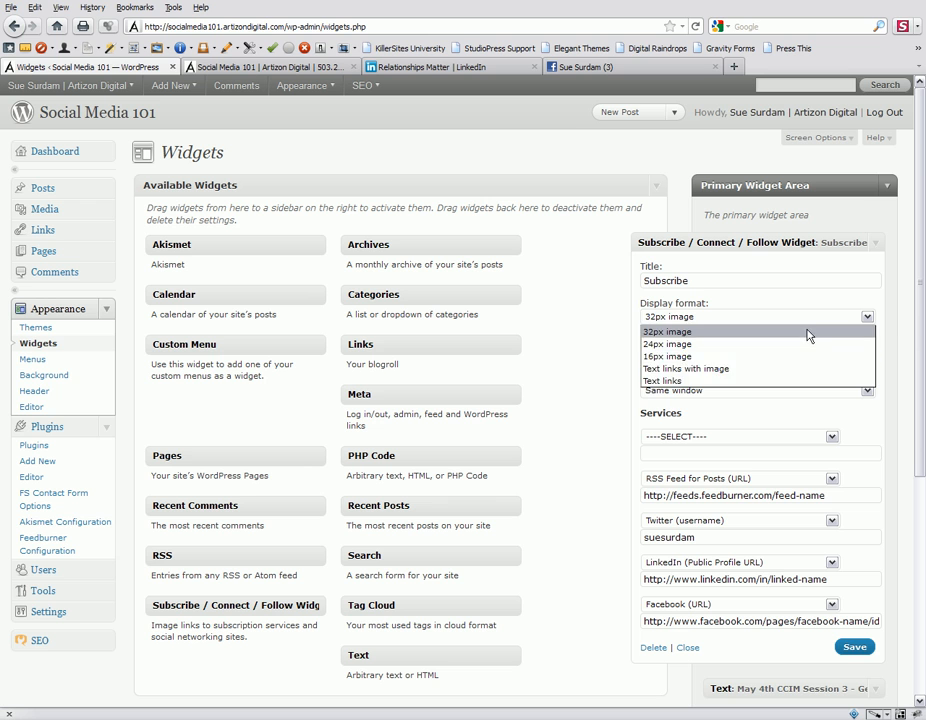
pyautogui.moveTo(772, 312)
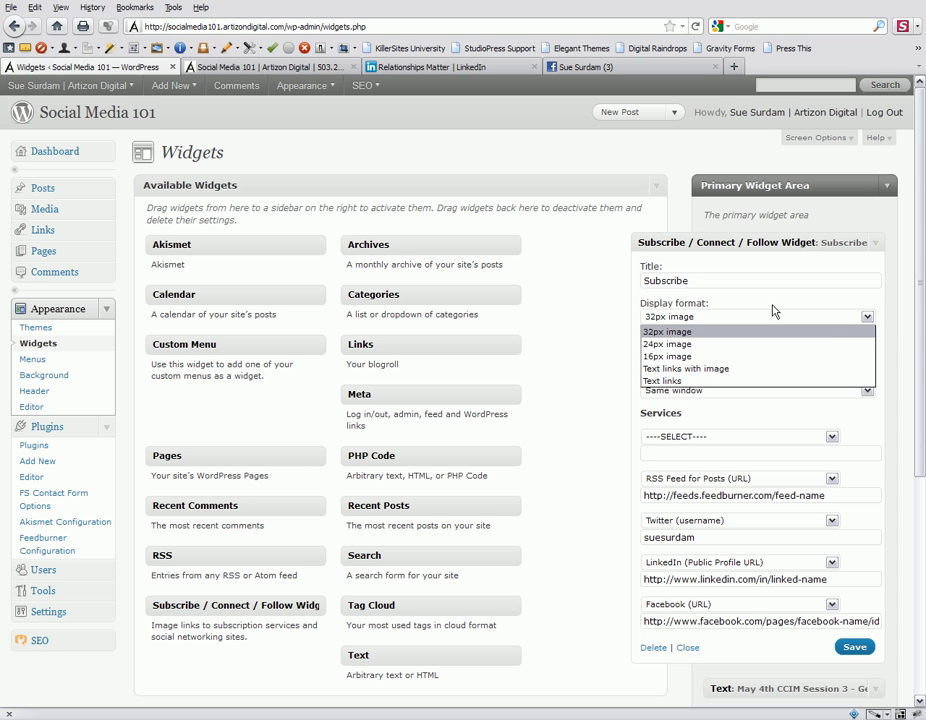
pyautogui.click(664, 332)
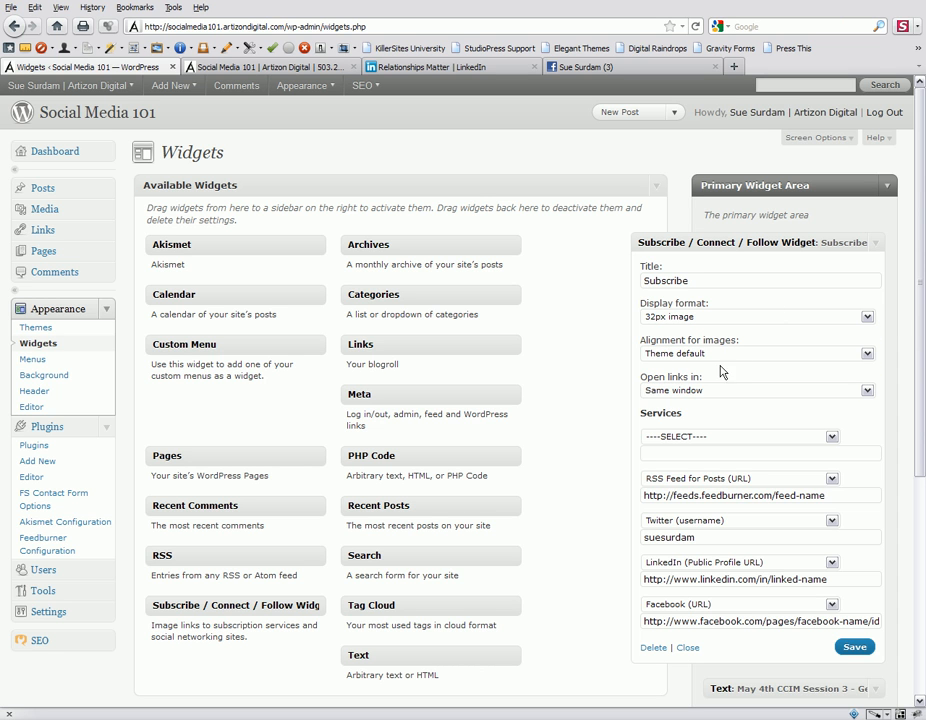
pyautogui.moveTo(728, 374)
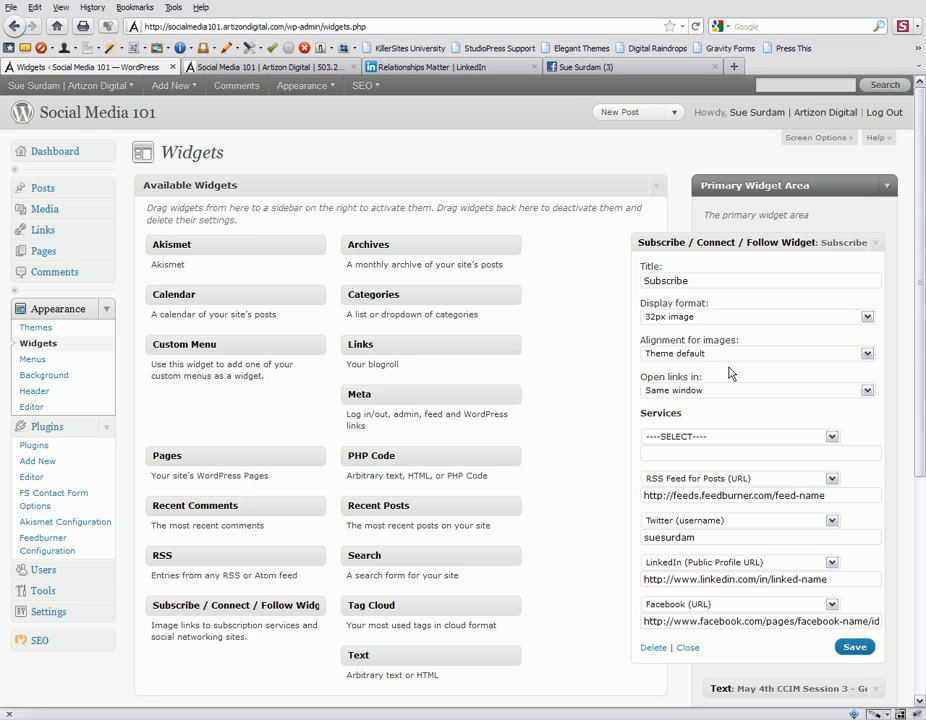
pyautogui.moveTo(674, 388)
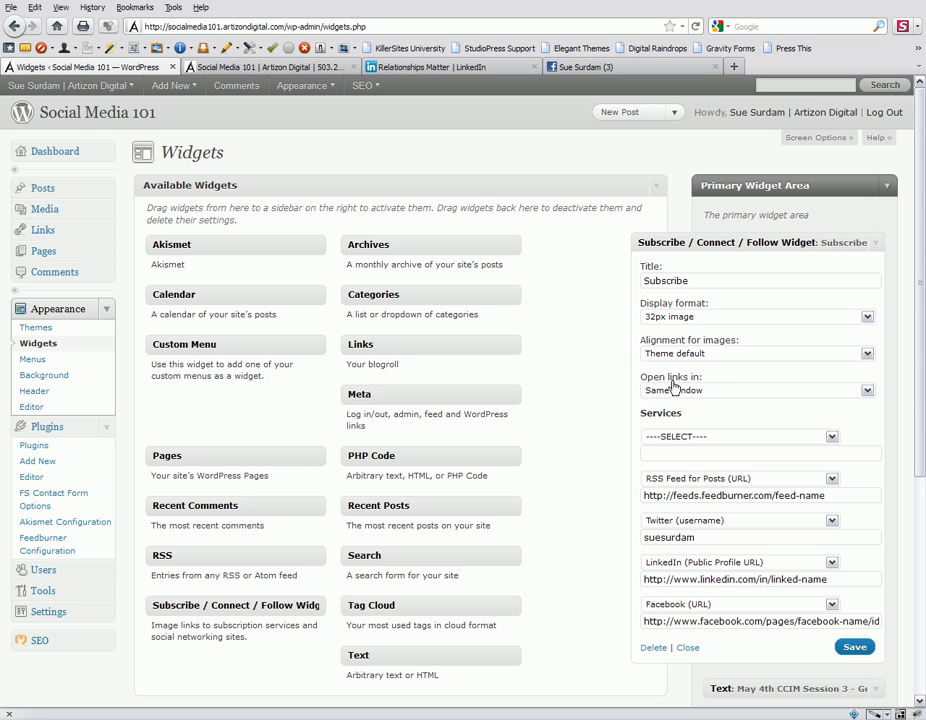
pyautogui.moveTo(576, 400)
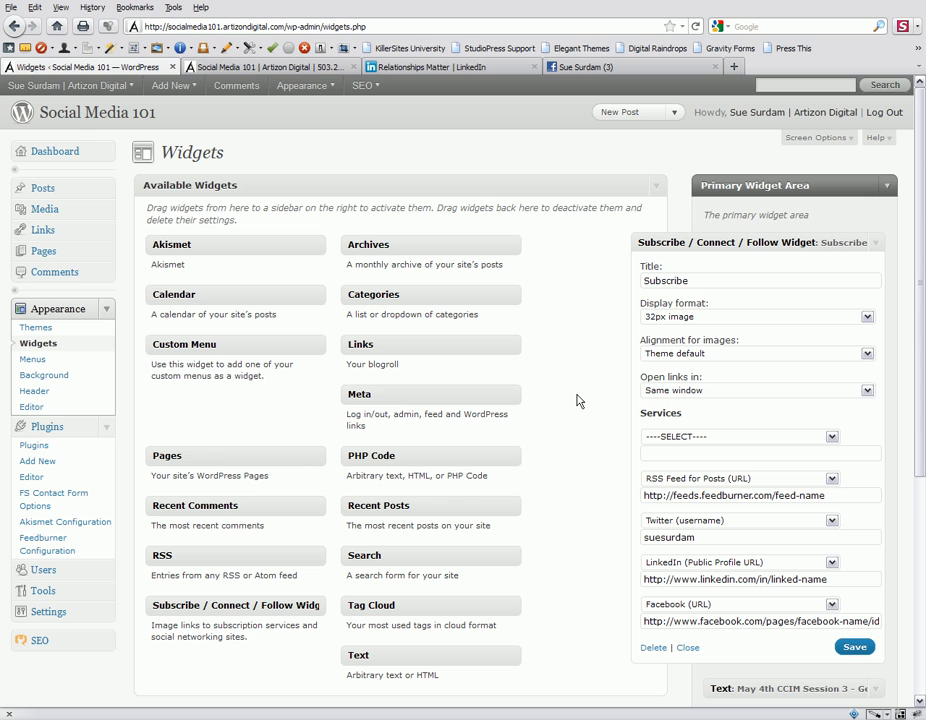
pyautogui.moveTo(770, 396)
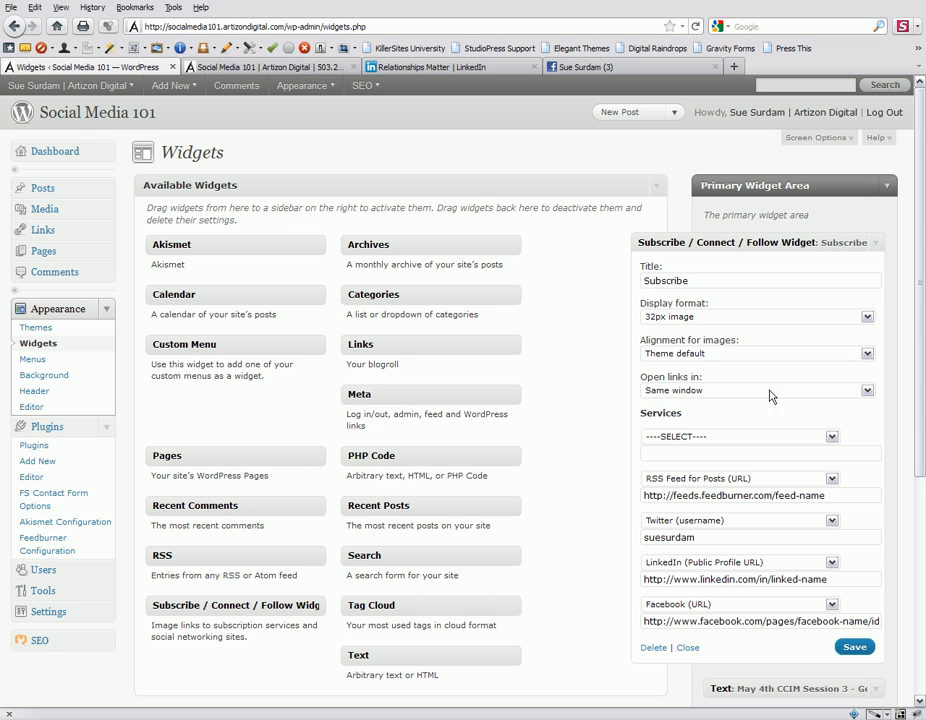
pyautogui.click(756, 390)
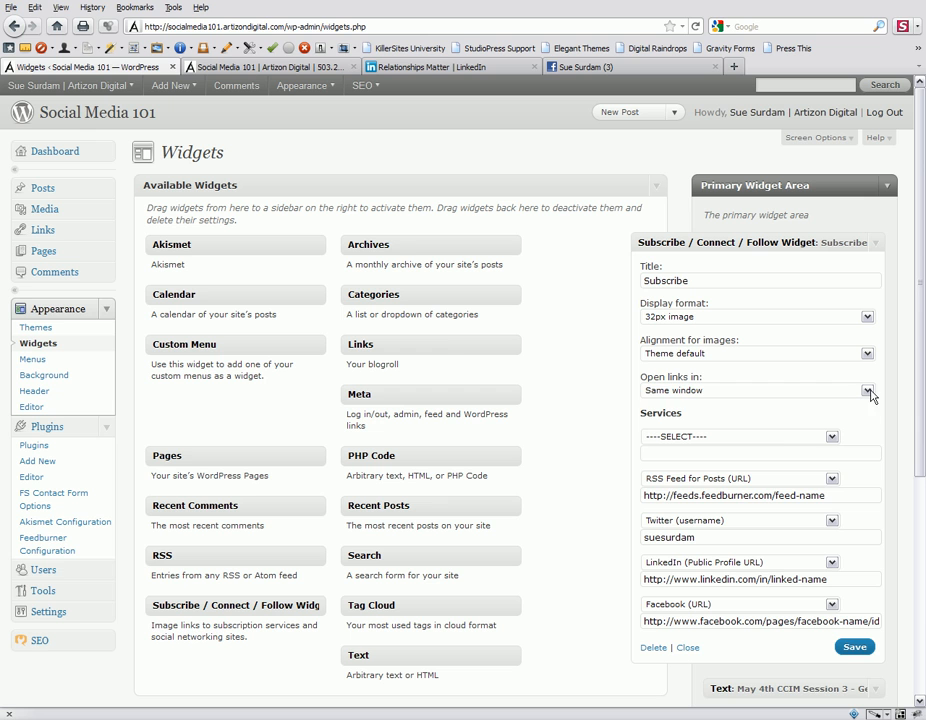
pyautogui.moveTo(652, 414)
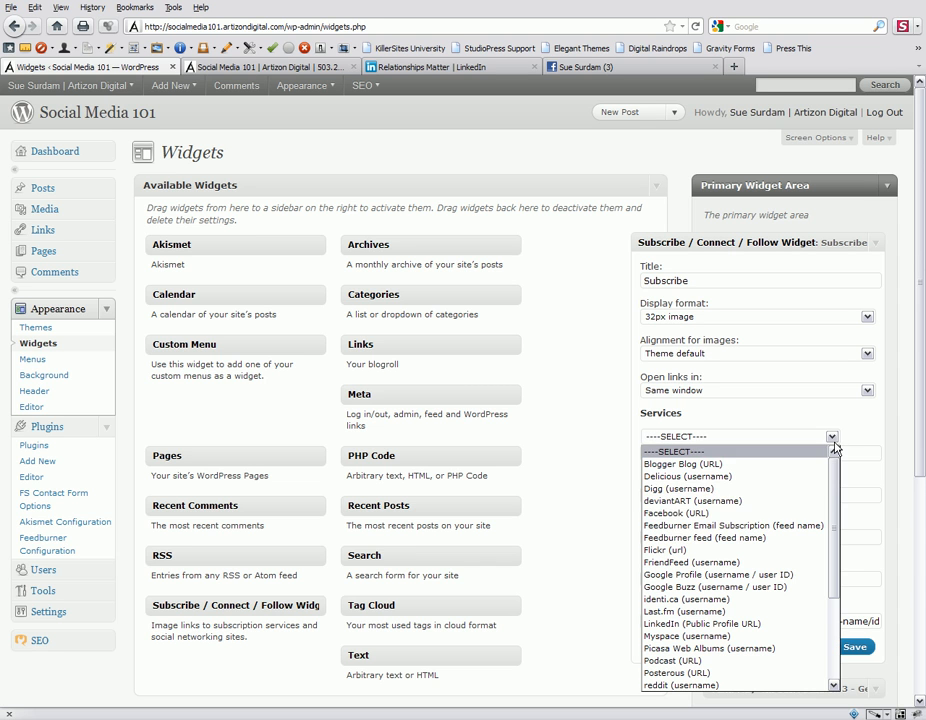
pyautogui.moveTo(684, 524)
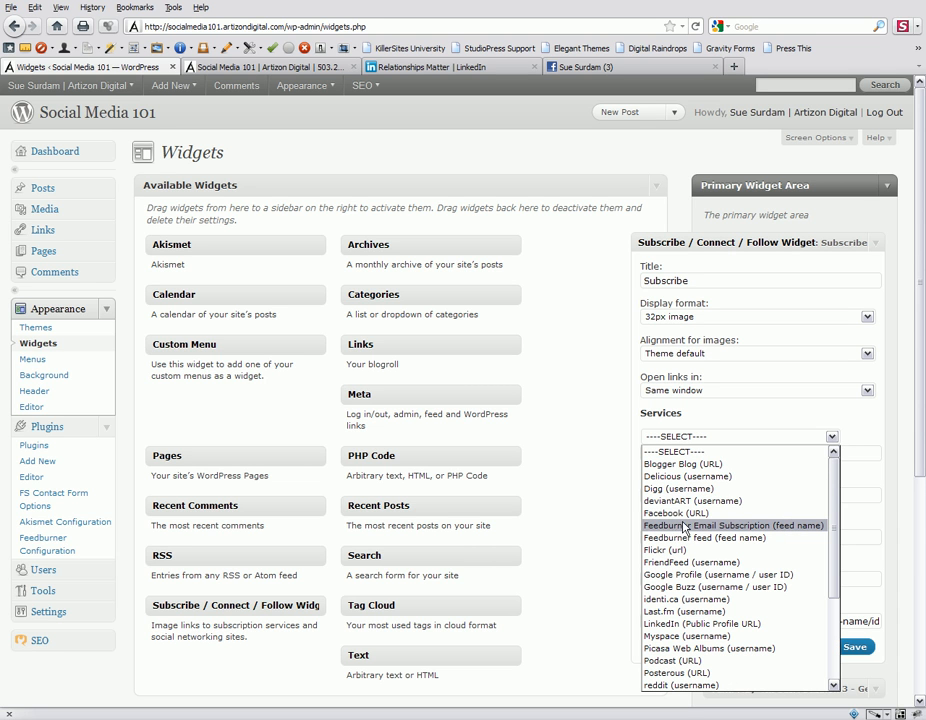
# Step: Make the first service a FeedBurner Email Subscription with feed name feed-name
pyautogui.click(736, 524)
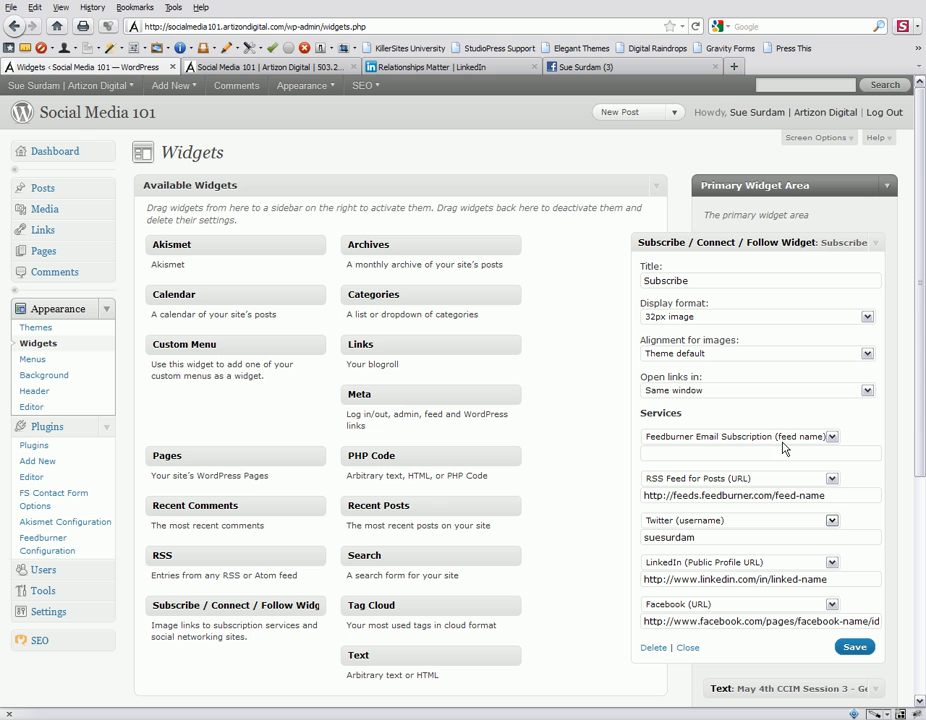
pyautogui.moveTo(786, 452)
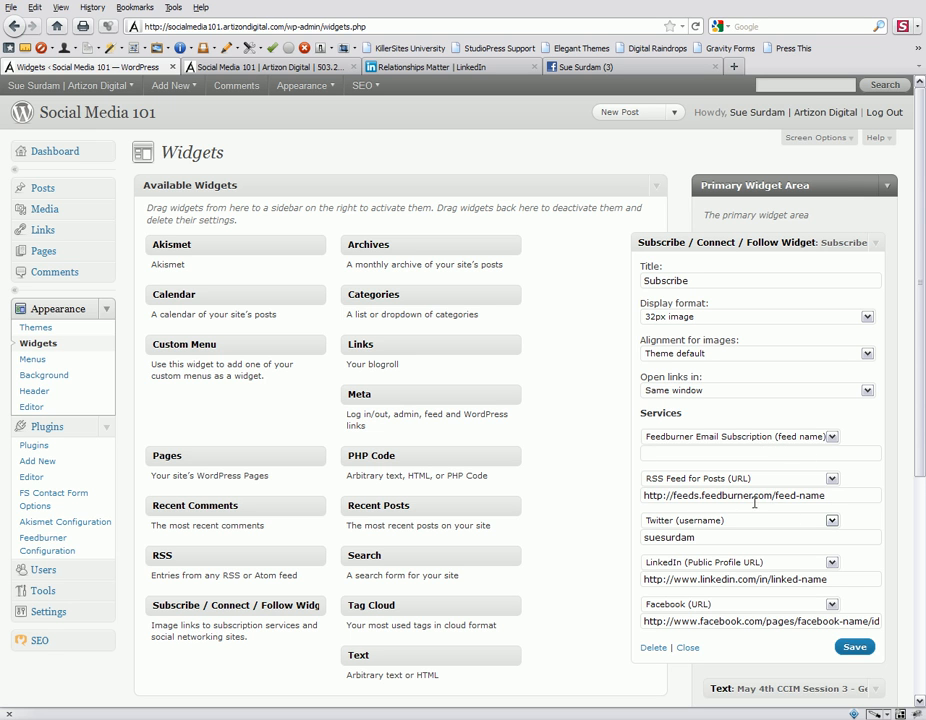
pyautogui.doubleClick(784, 496)
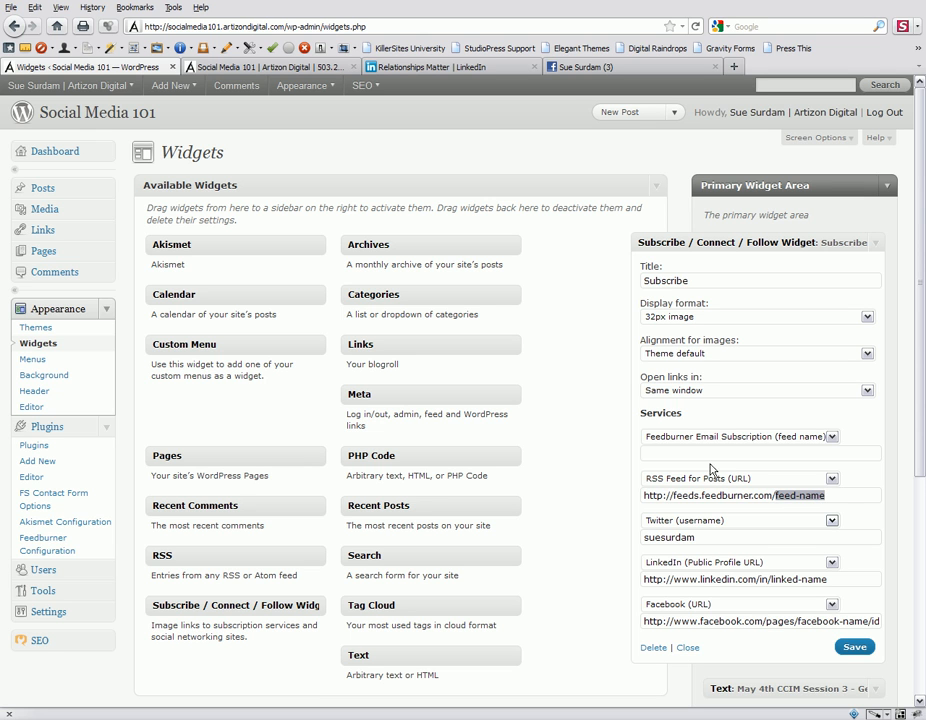
pyautogui.click(756, 452)
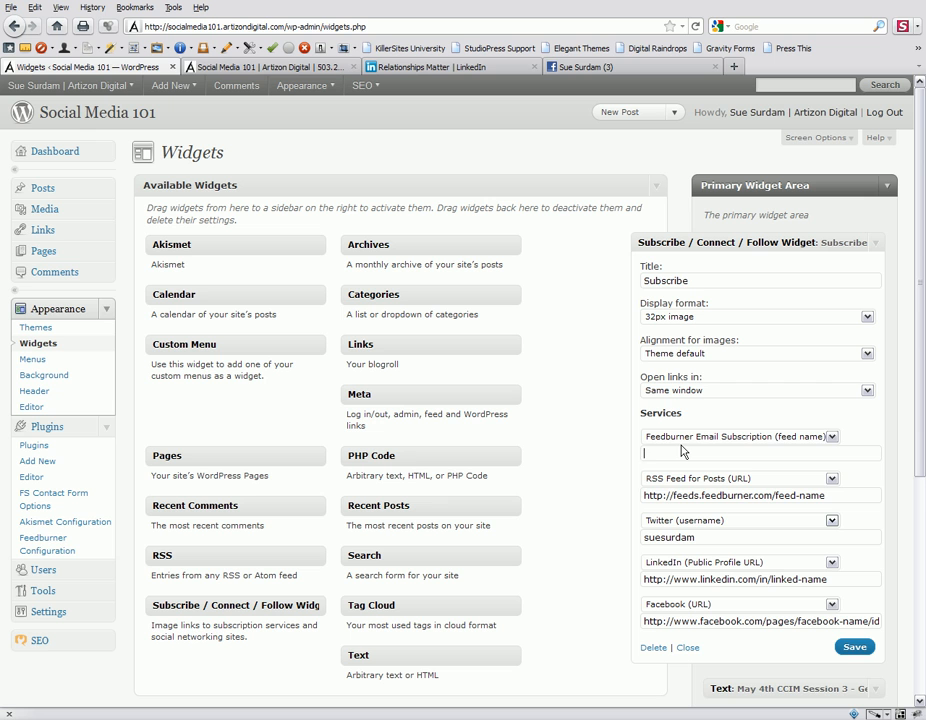
pyautogui.write('feedp')
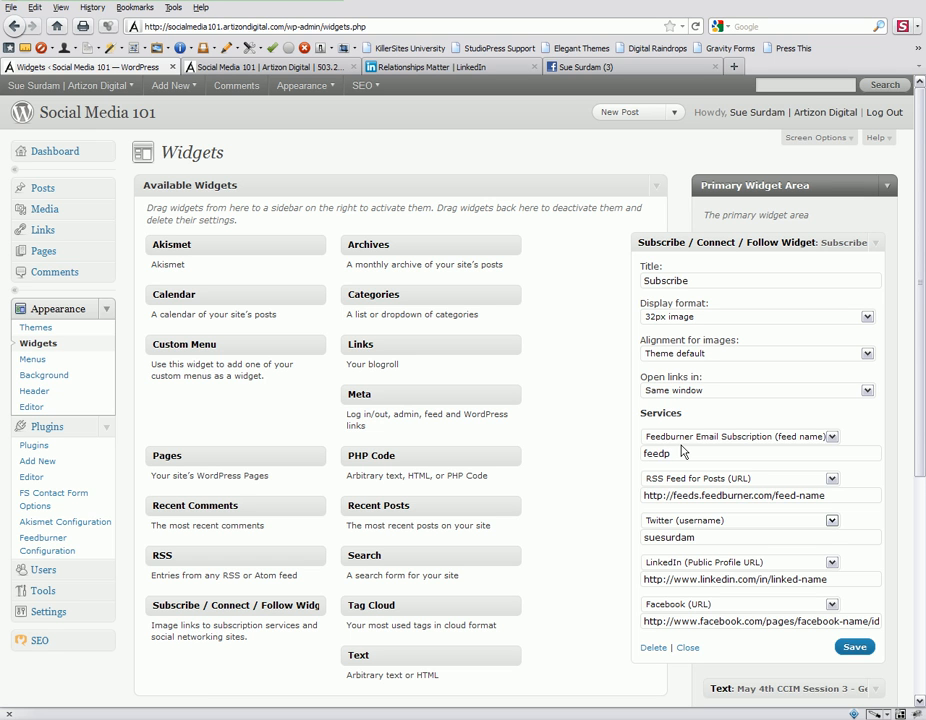
pyautogui.write('name')
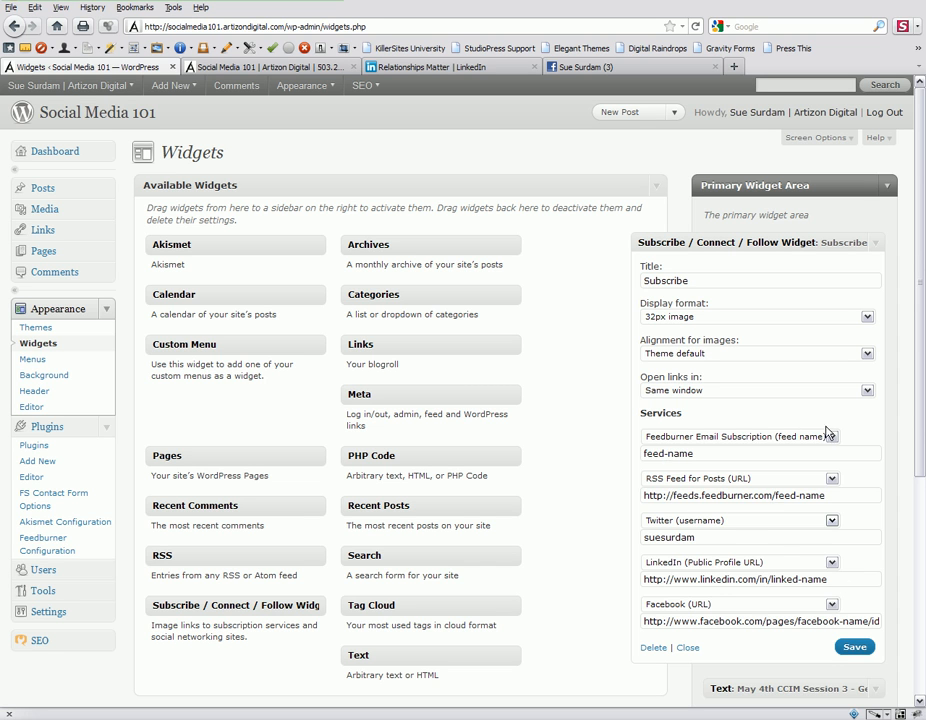
# Step: Review the available service choices for the first and RSS feed slots
pyautogui.click(832, 436)
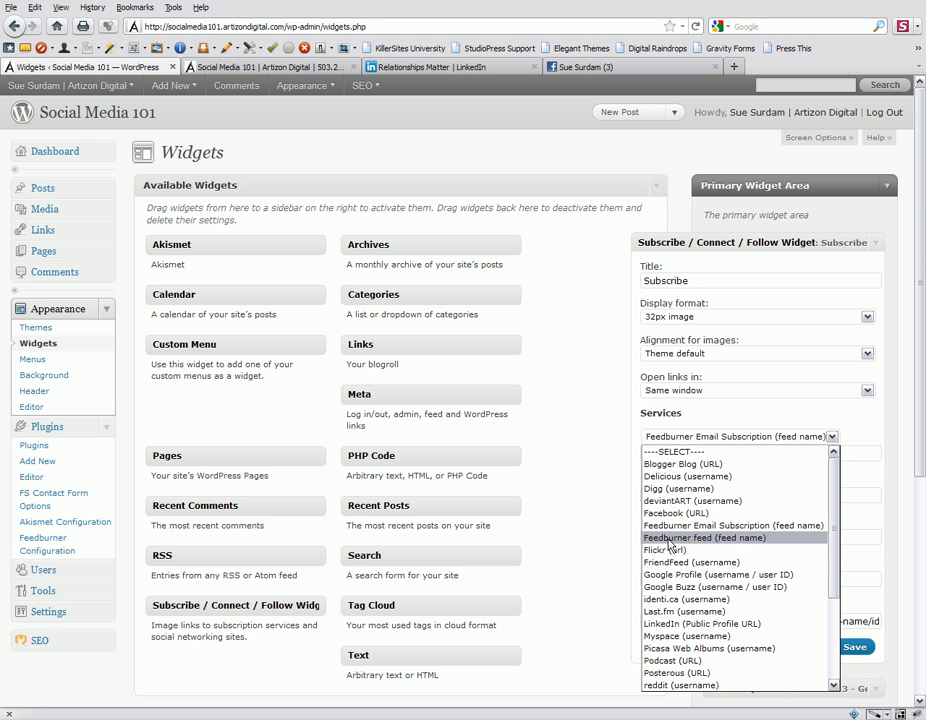
pyautogui.moveTo(736, 538)
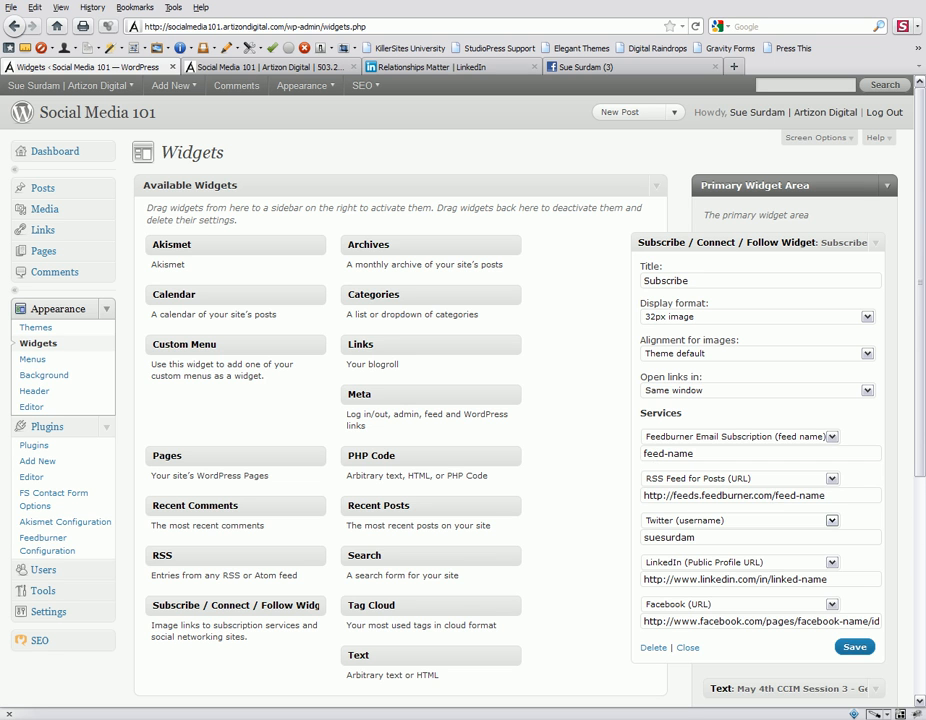
pyautogui.click(832, 478)
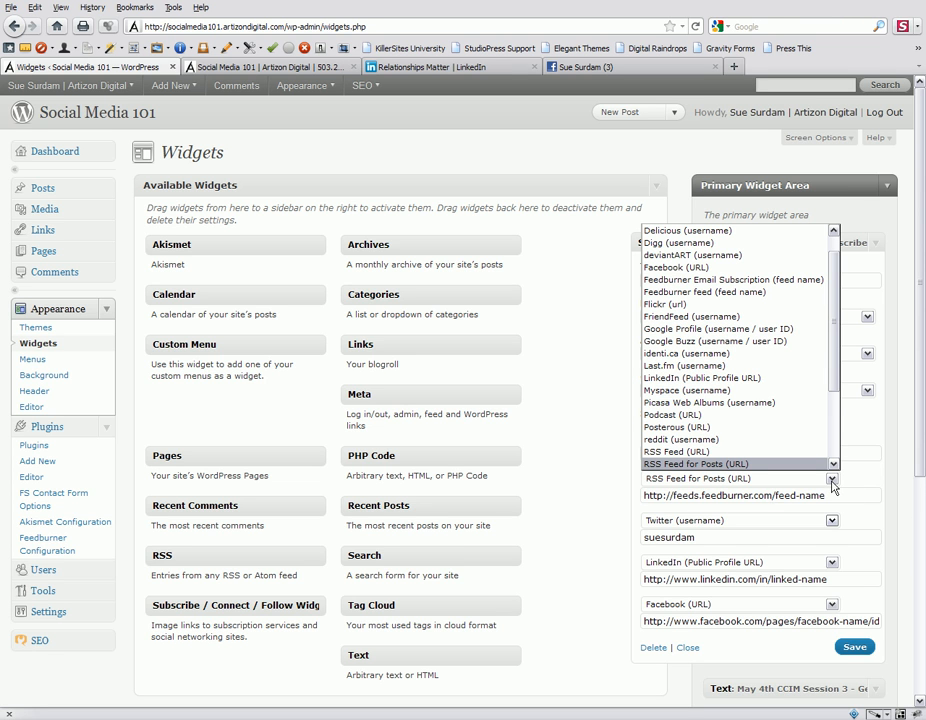
pyautogui.moveTo(668, 484)
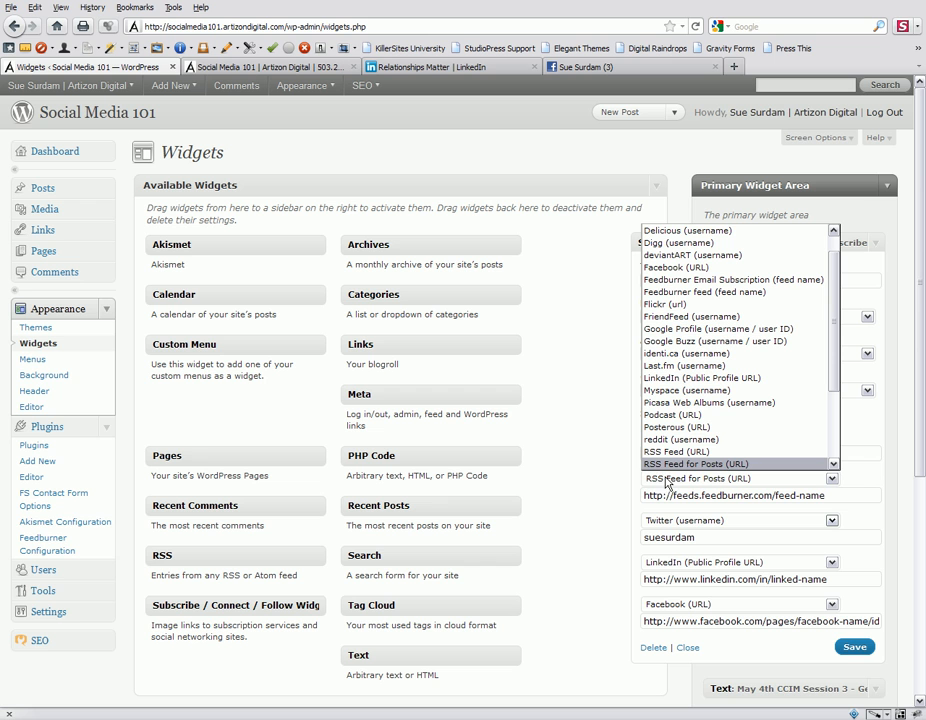
pyautogui.moveTo(716, 474)
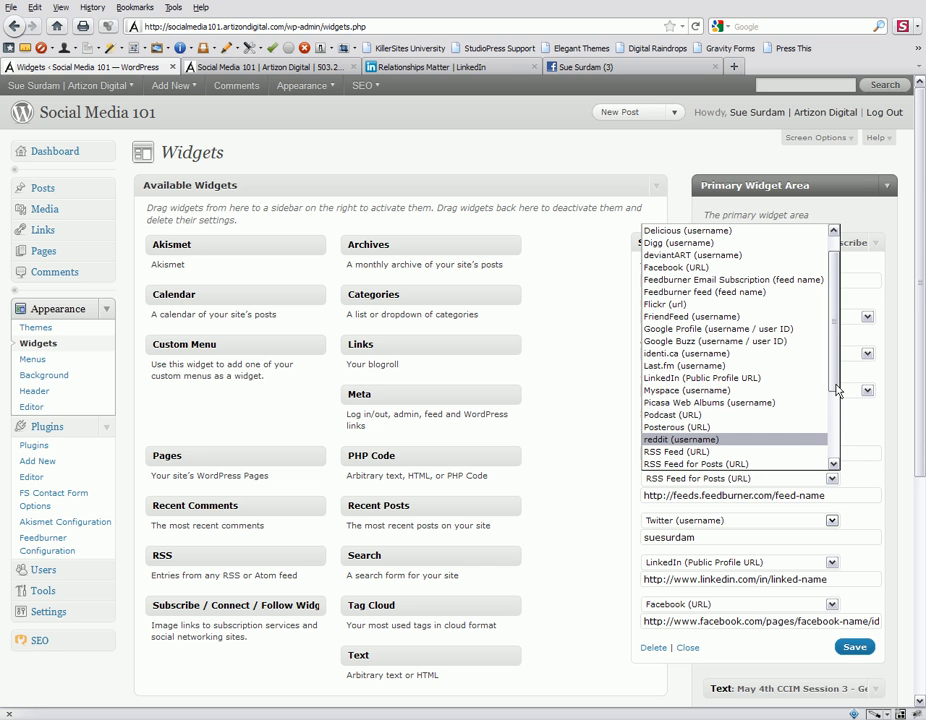
pyautogui.scroll(-3)
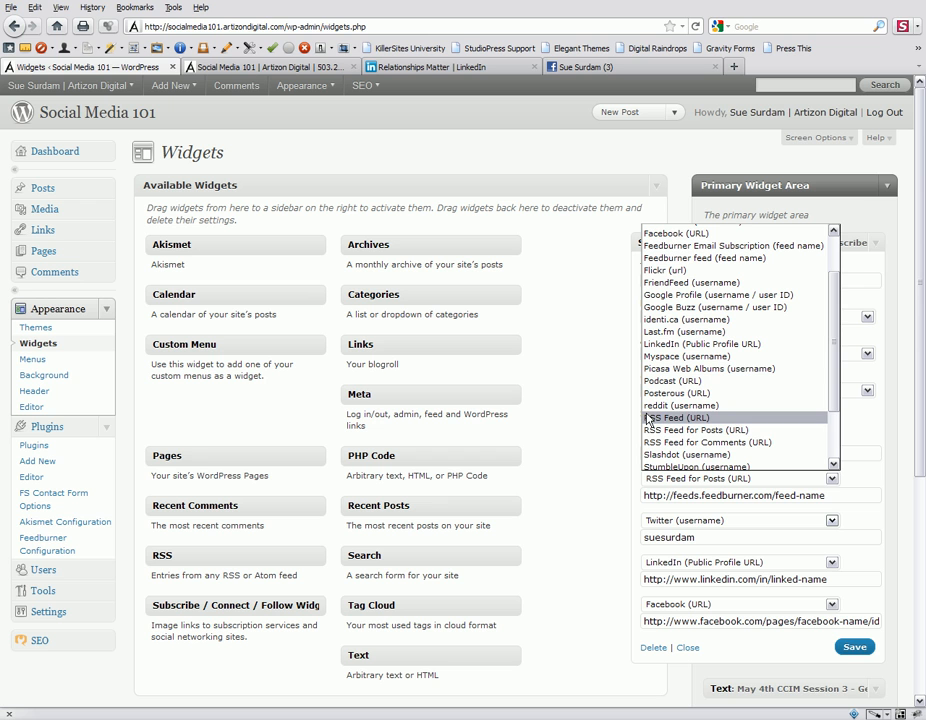
pyautogui.moveTo(696, 430)
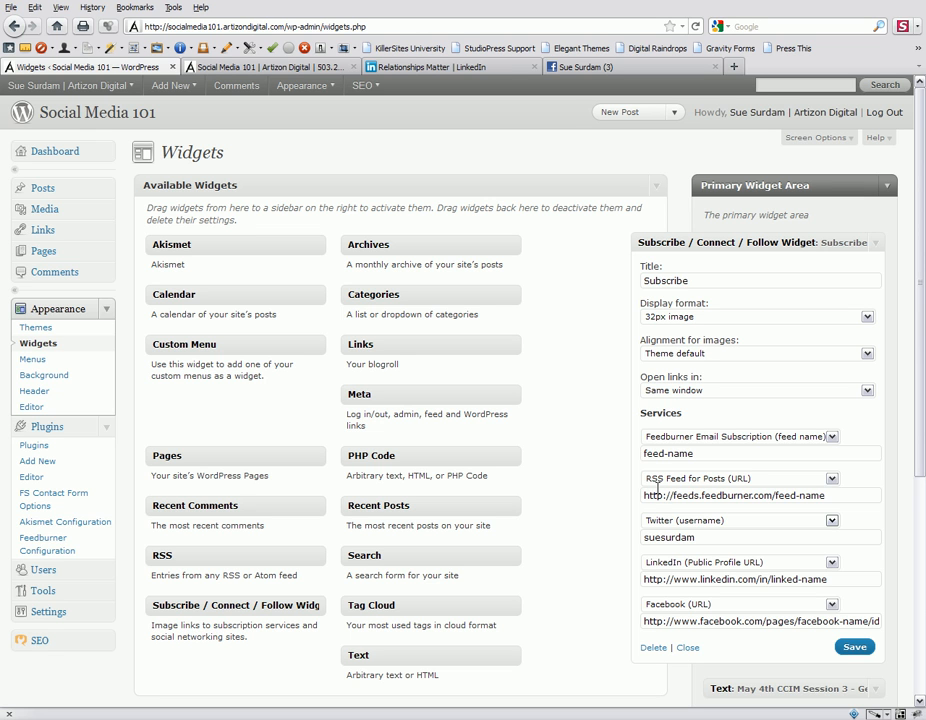
pyautogui.moveTo(708, 516)
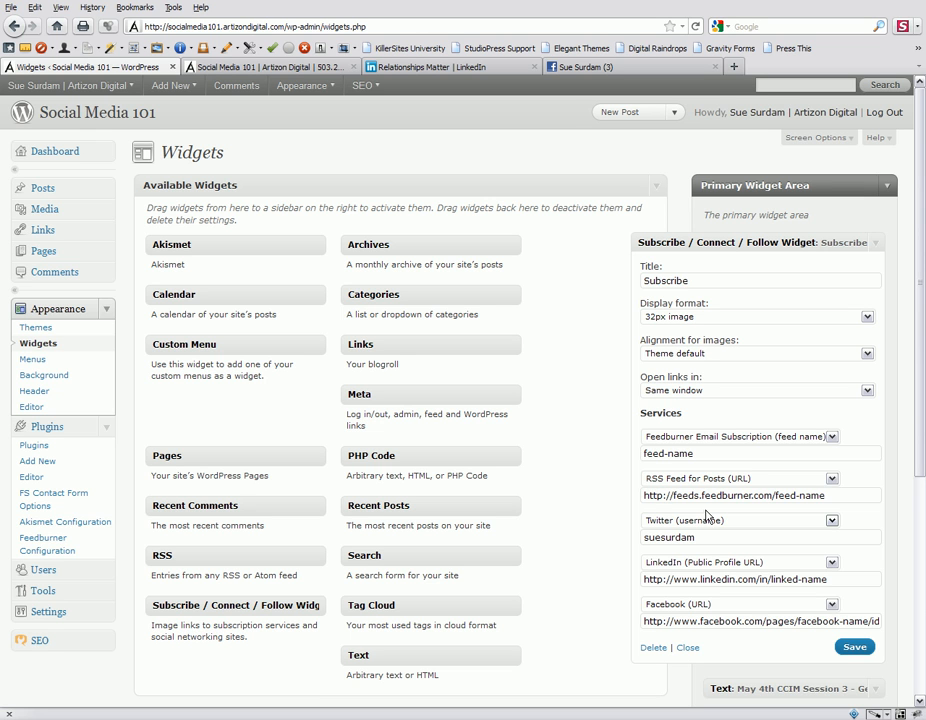
pyautogui.moveTo(736, 488)
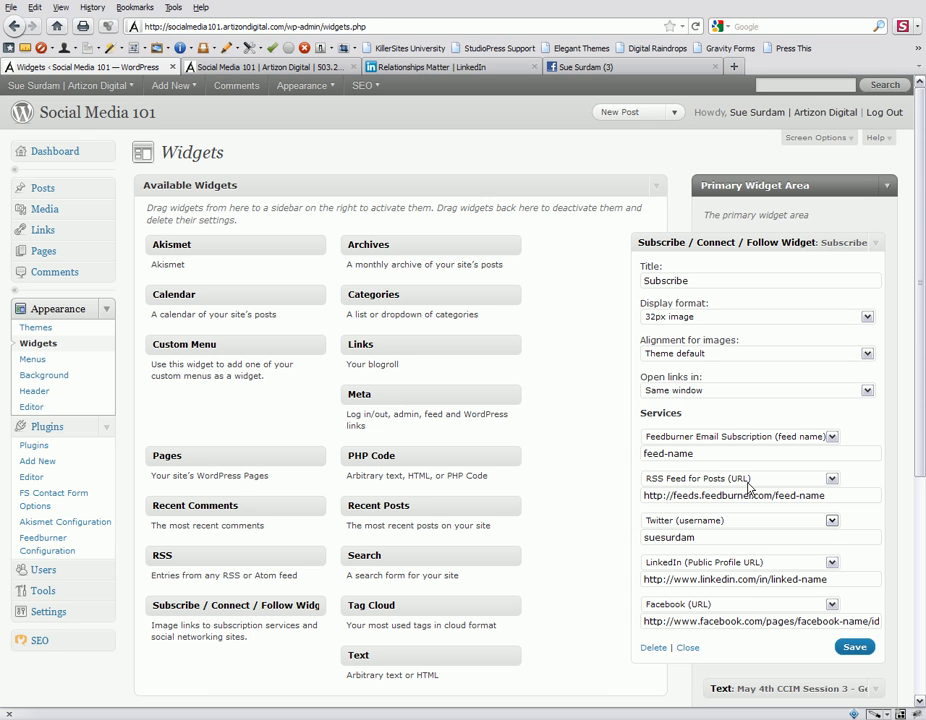
pyautogui.moveTo(752, 488)
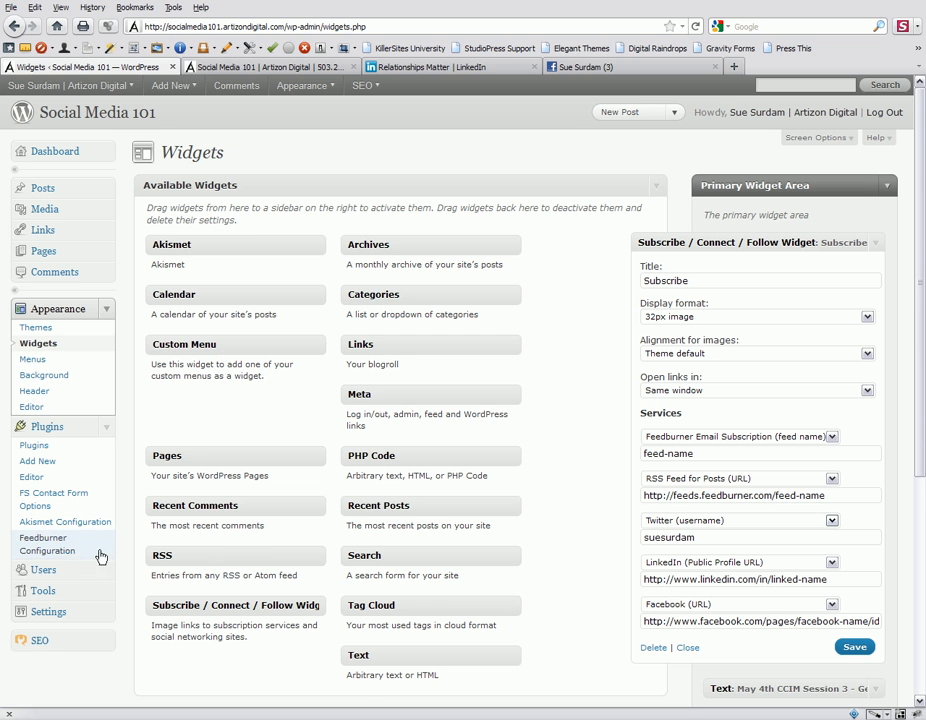
pyautogui.moveTo(44, 544)
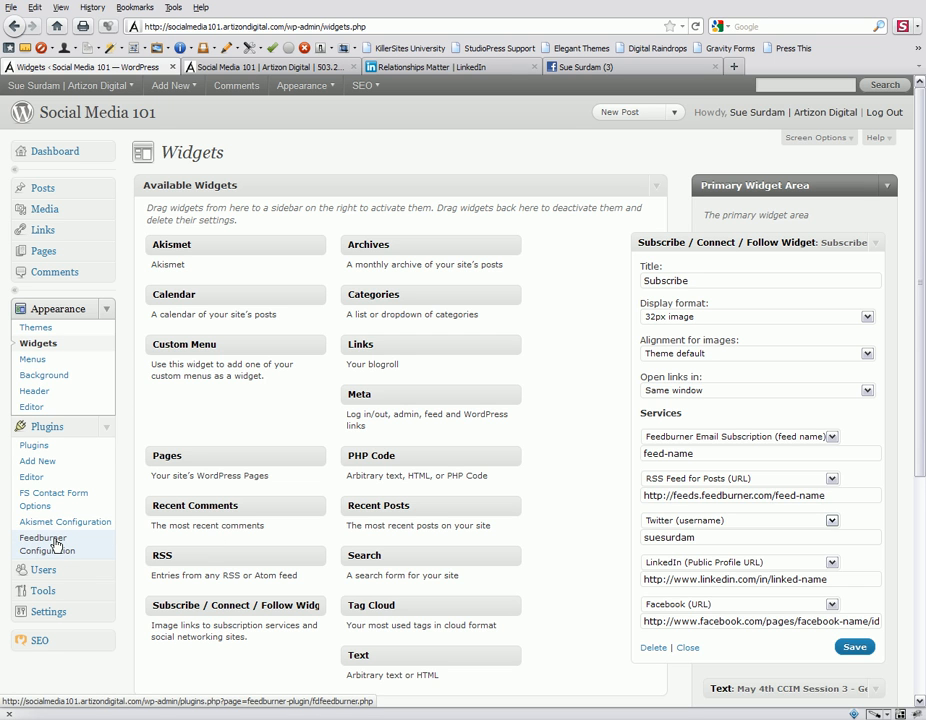
# Step: View the FeedBurner Configuration page in a new tab, then return to the widget settings
pyautogui.rightClick(44, 544)
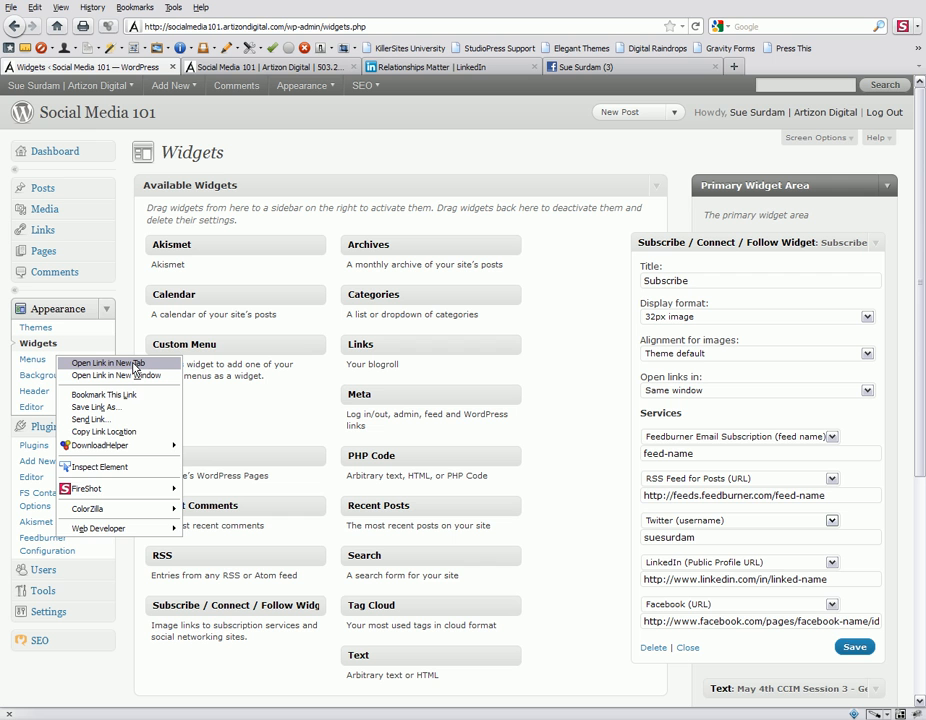
pyautogui.click(104, 364)
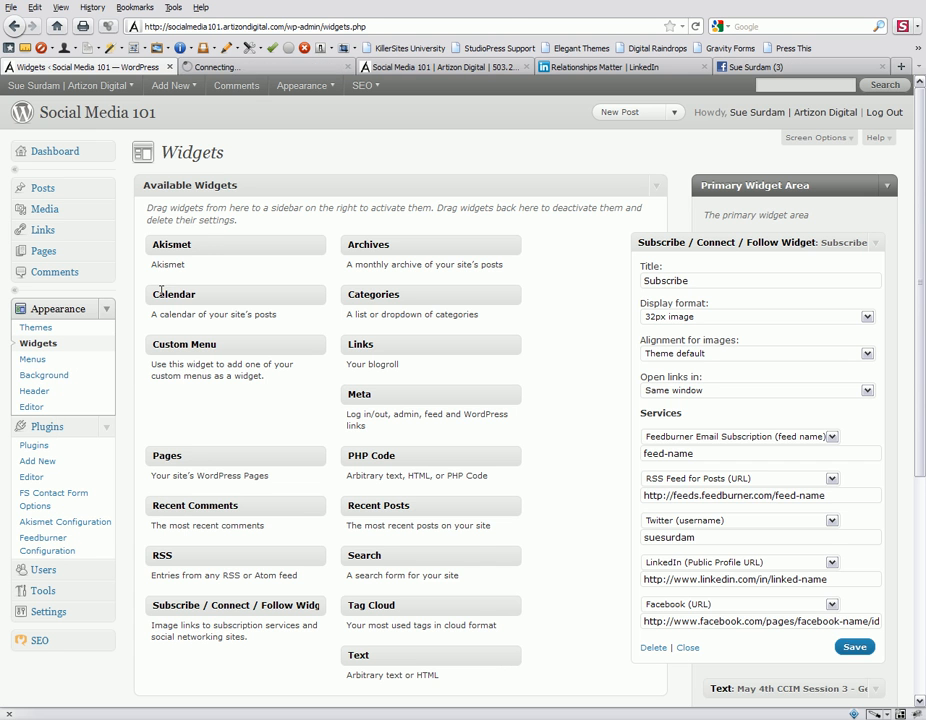
pyautogui.click(46, 544)
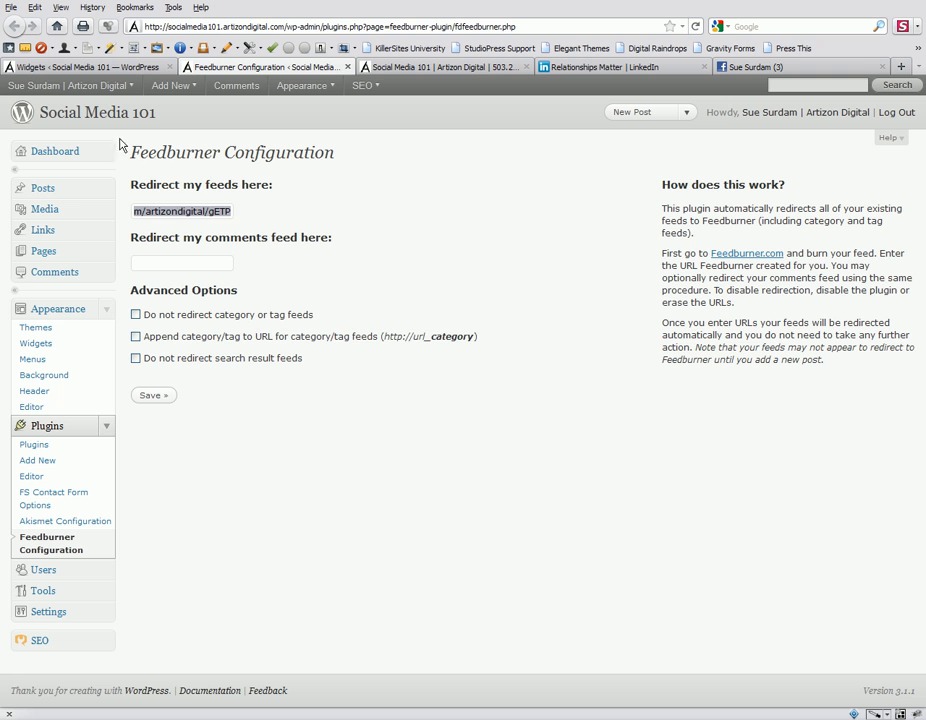
pyautogui.moveTo(184, 104)
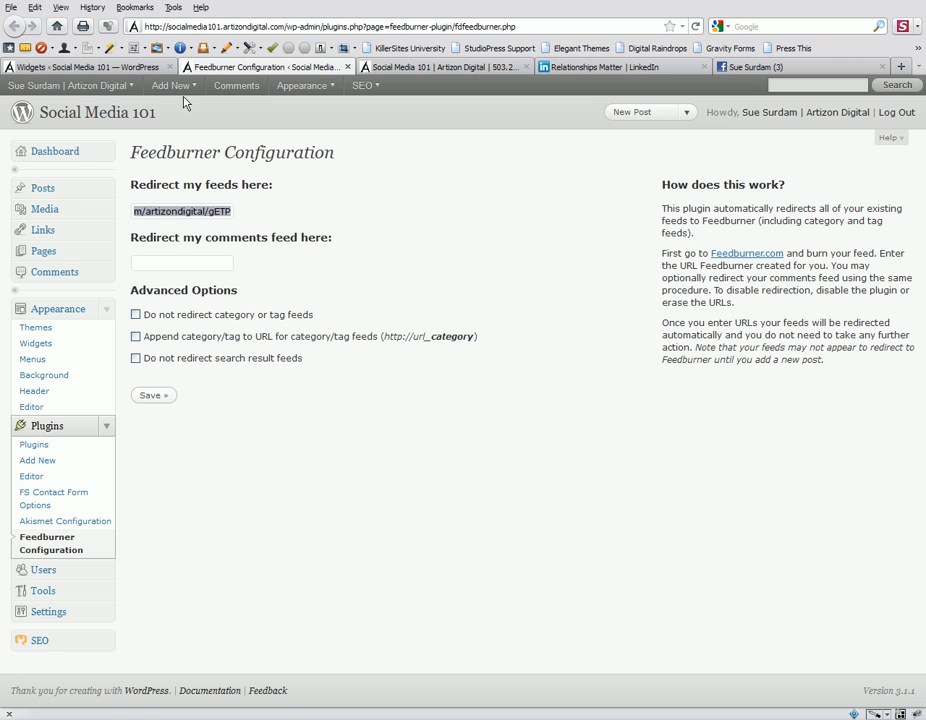
pyautogui.click(36, 344)
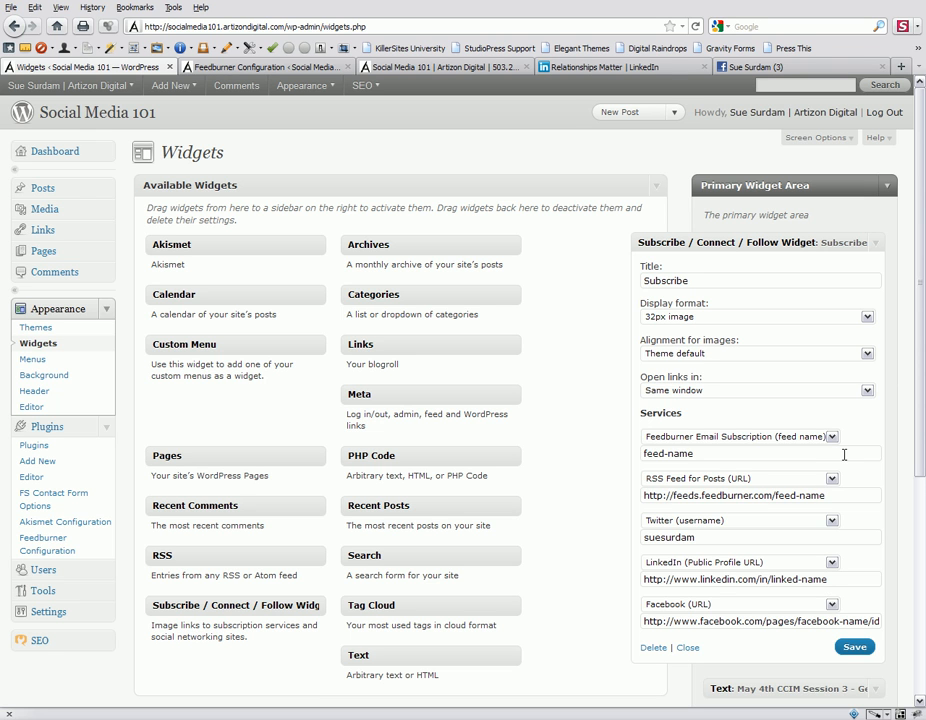
pyautogui.moveTo(864, 524)
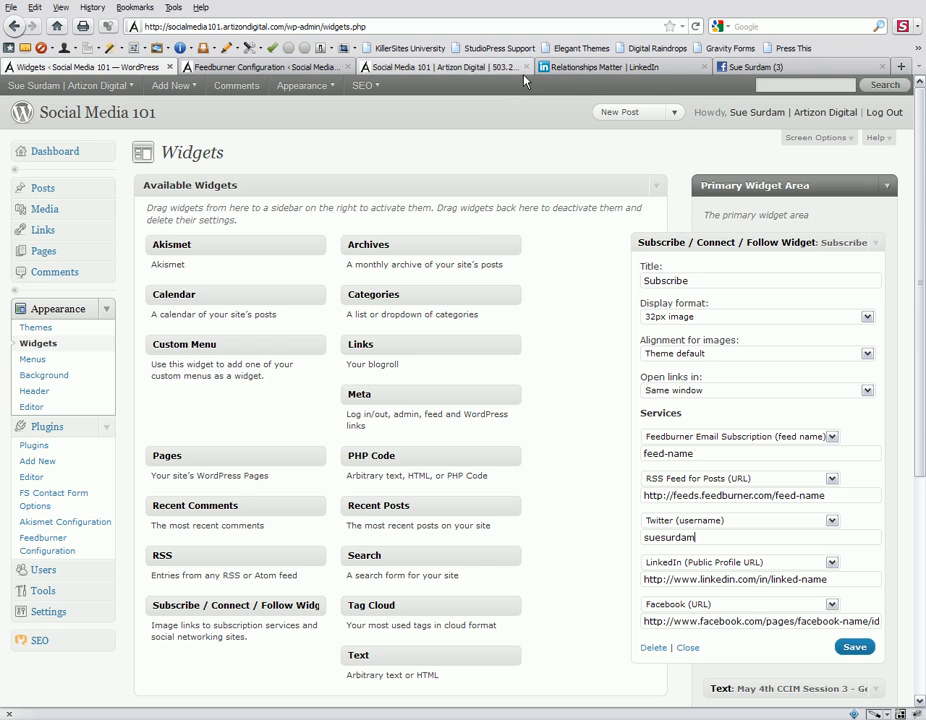
pyautogui.moveTo(430, 80)
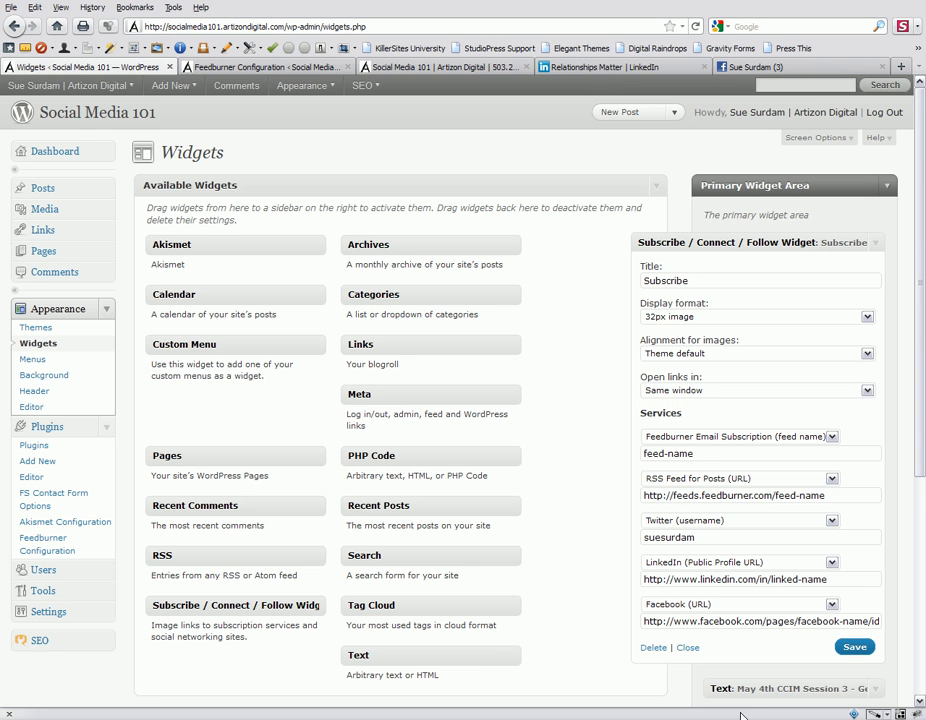
pyautogui.moveTo(784, 566)
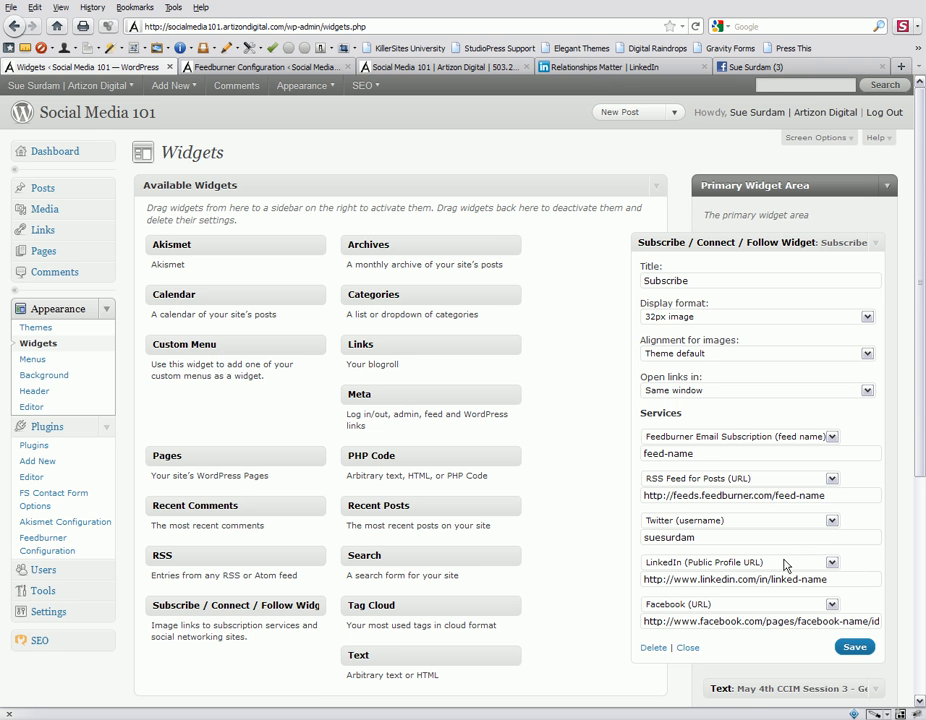
pyautogui.moveTo(604, 388)
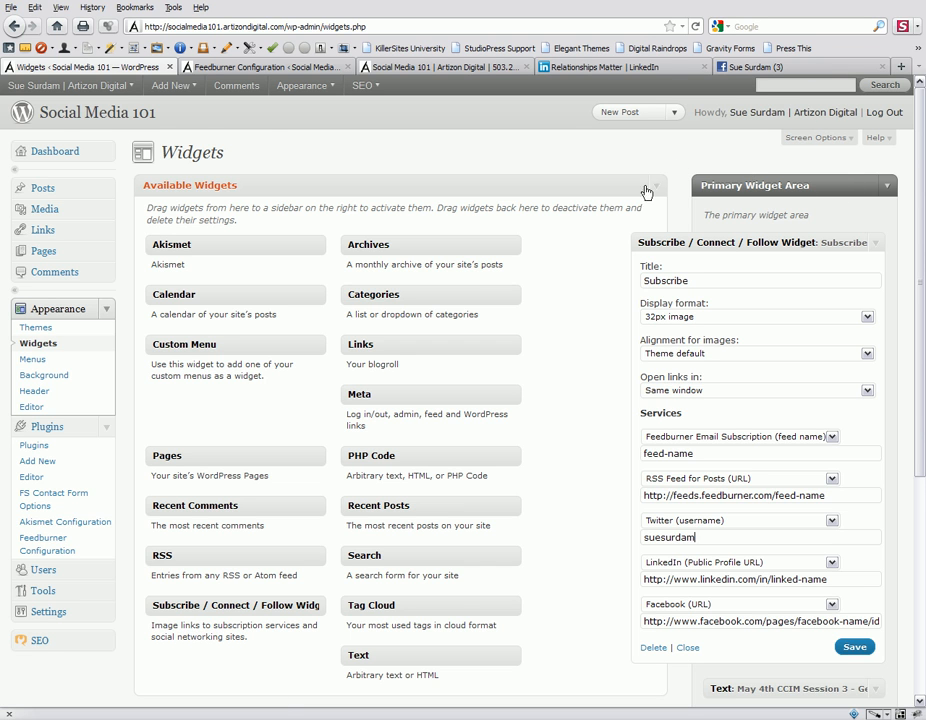
pyautogui.moveTo(888, 592)
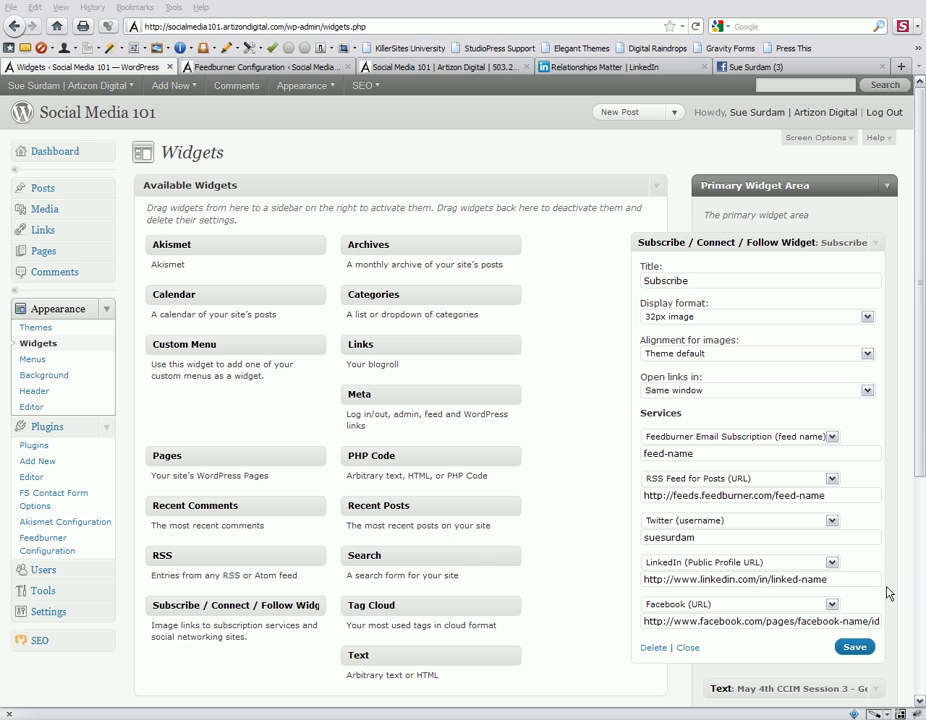
pyautogui.moveTo(600, 156)
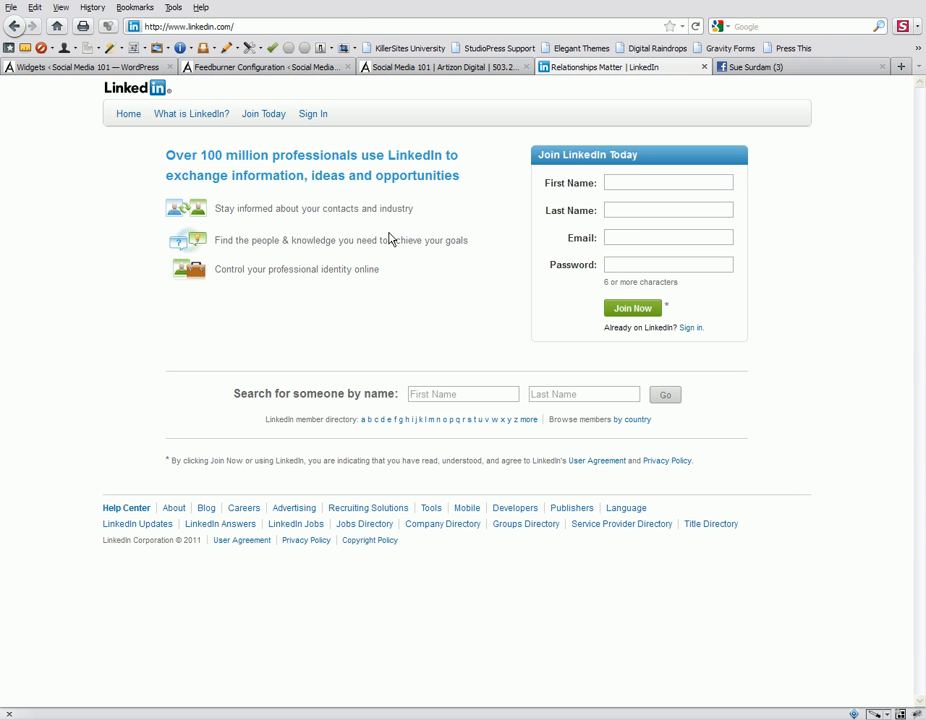
pyautogui.click(464, 392)
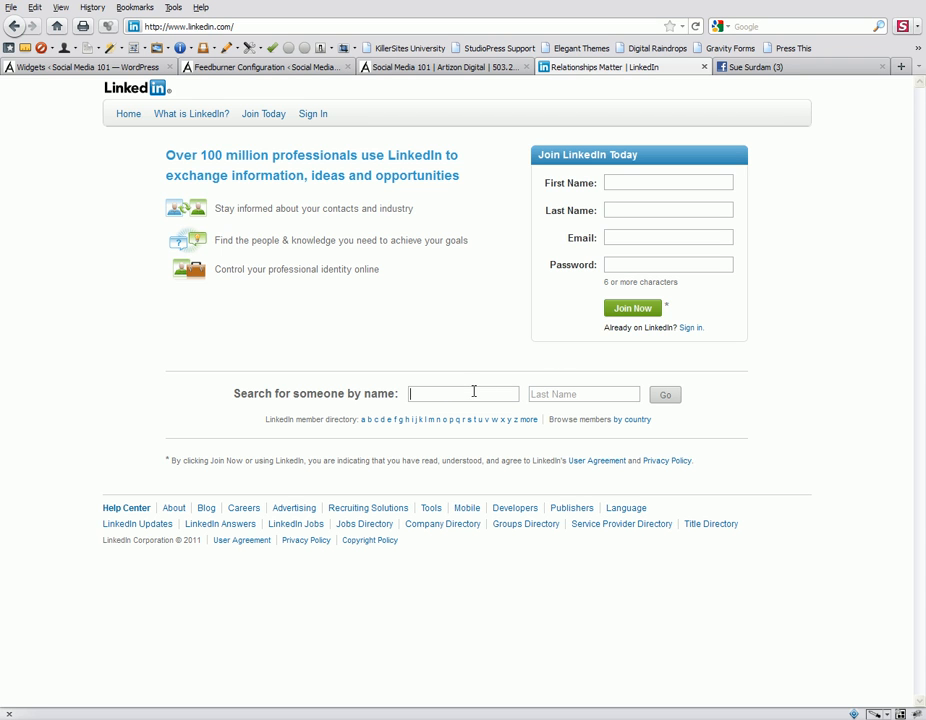
pyautogui.write('Sue')
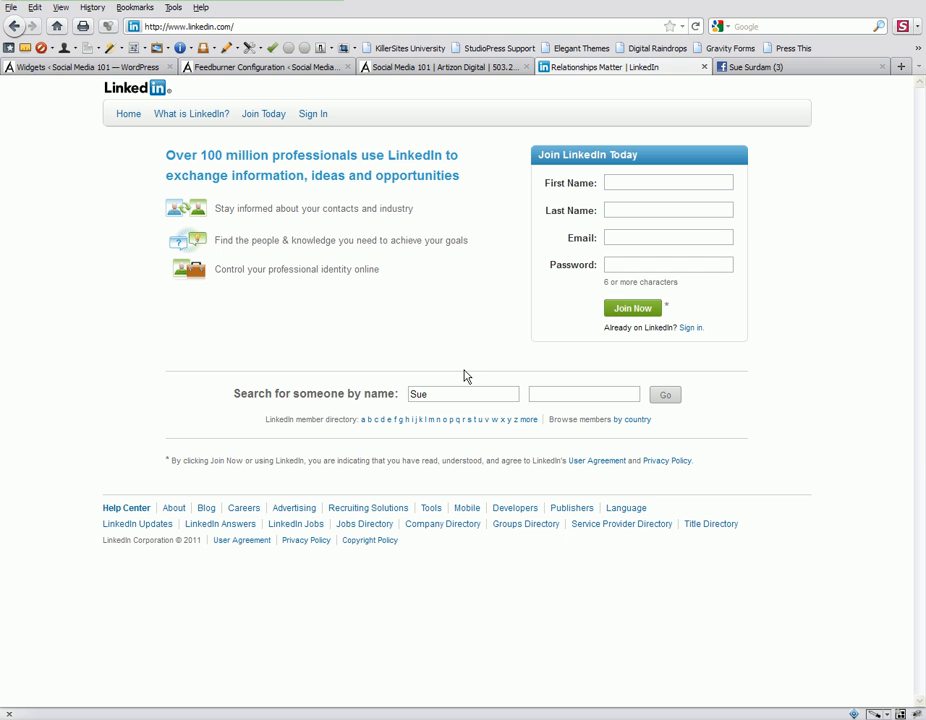
pyautogui.write('Surdam')
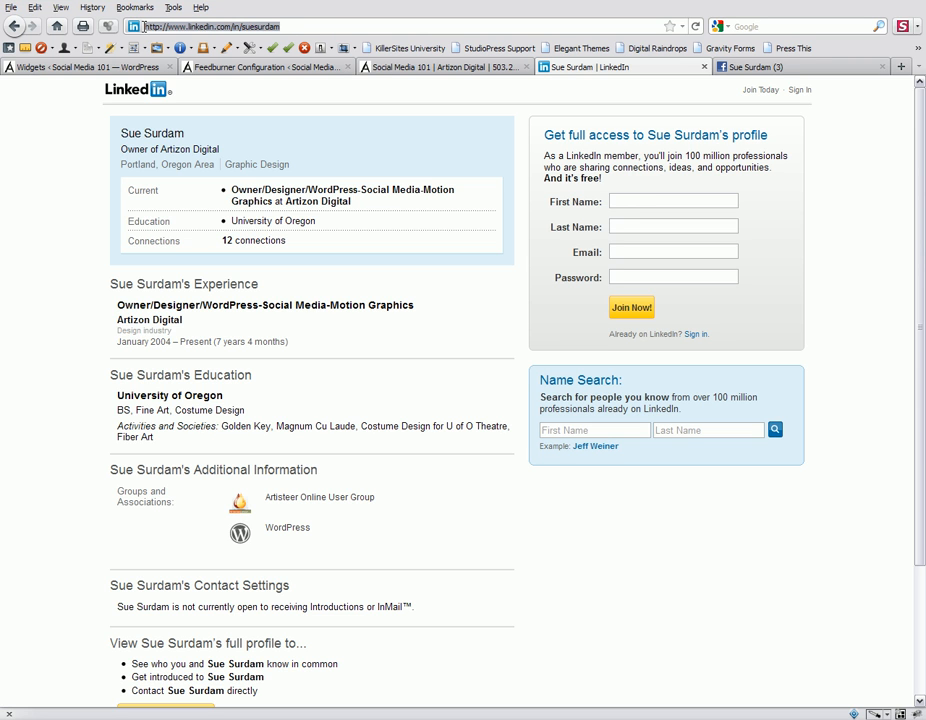
pyautogui.rightClick(200, 28)
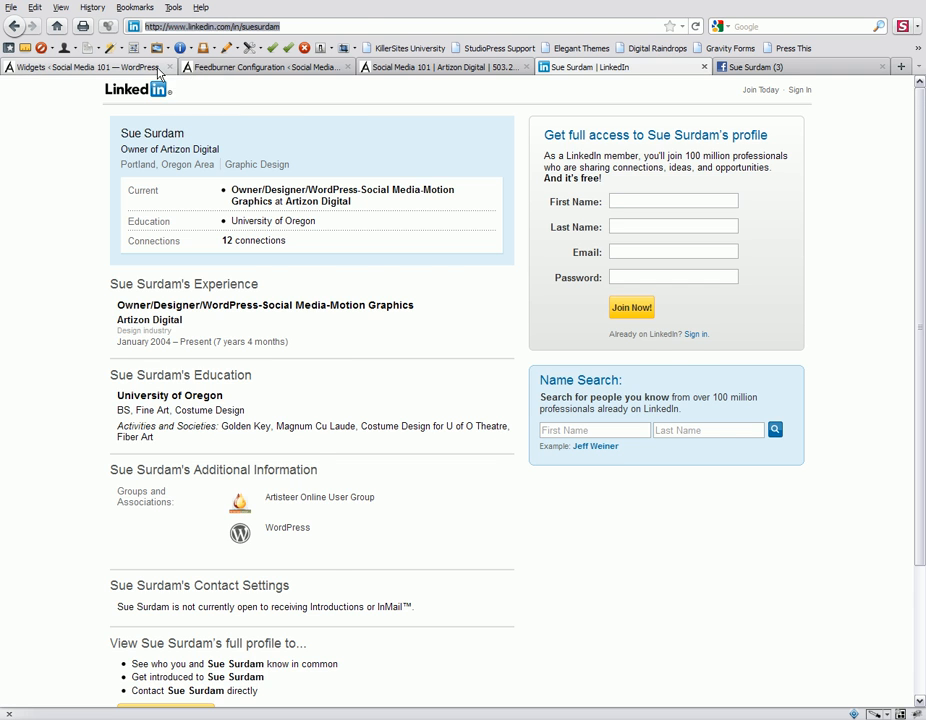
pyautogui.click(84, 66)
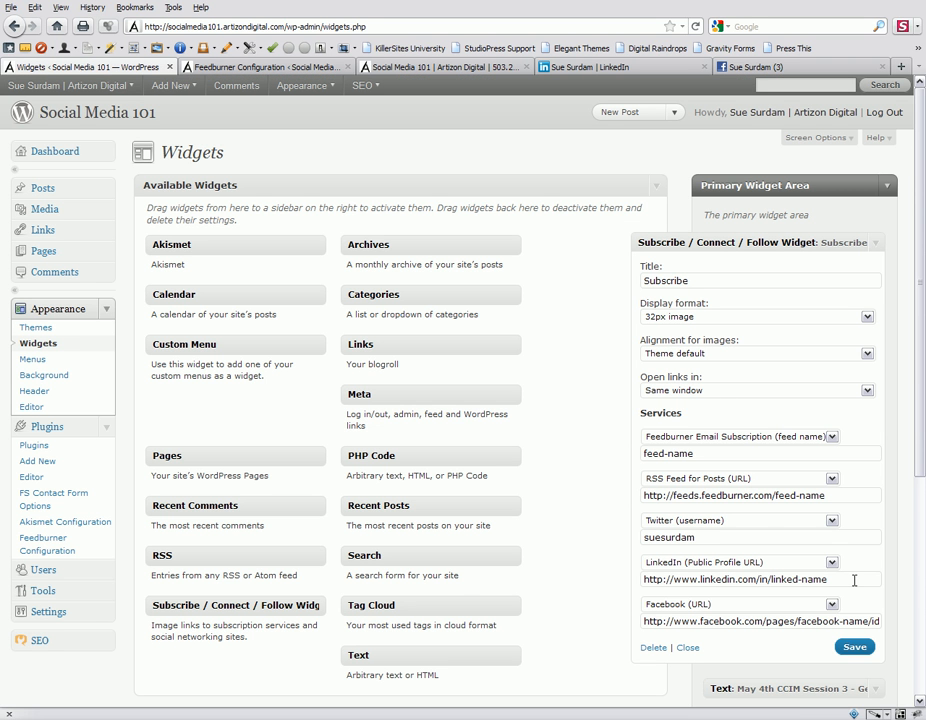
pyautogui.tripleClick(740, 580)
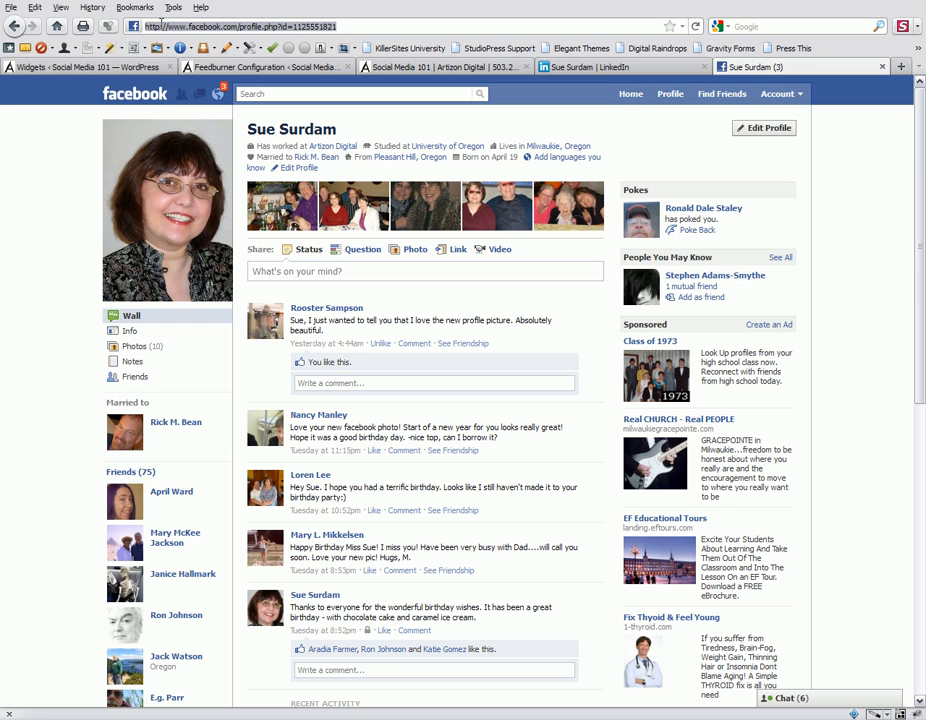
pyautogui.moveTo(778, 94)
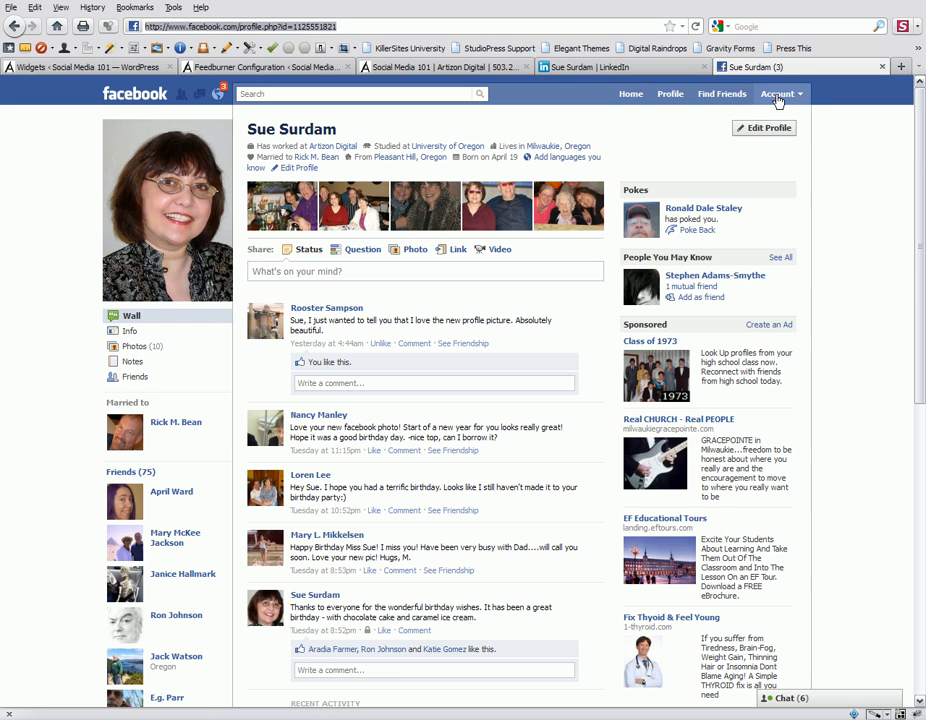
# Step: Log out of Facebook from the Account menu
pyautogui.click(780, 94)
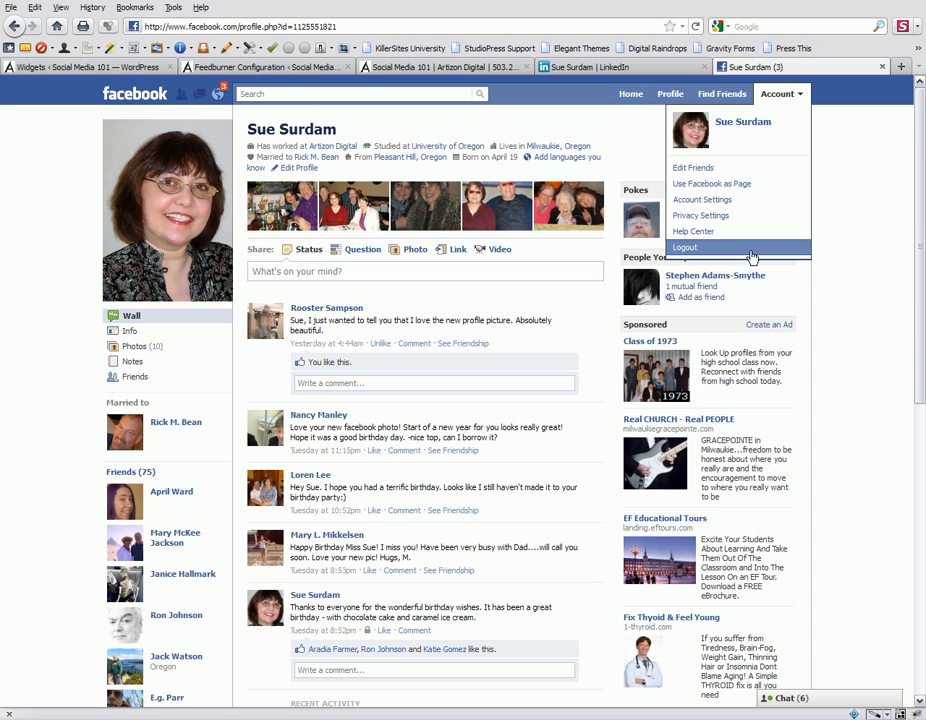
pyautogui.click(684, 248)
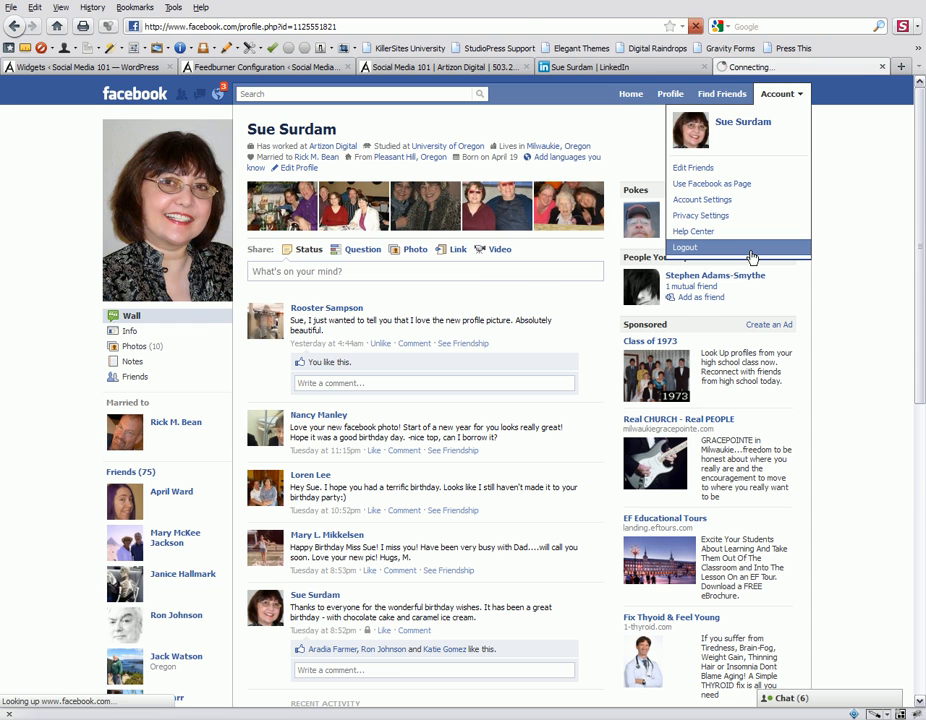
pyautogui.click(684, 248)
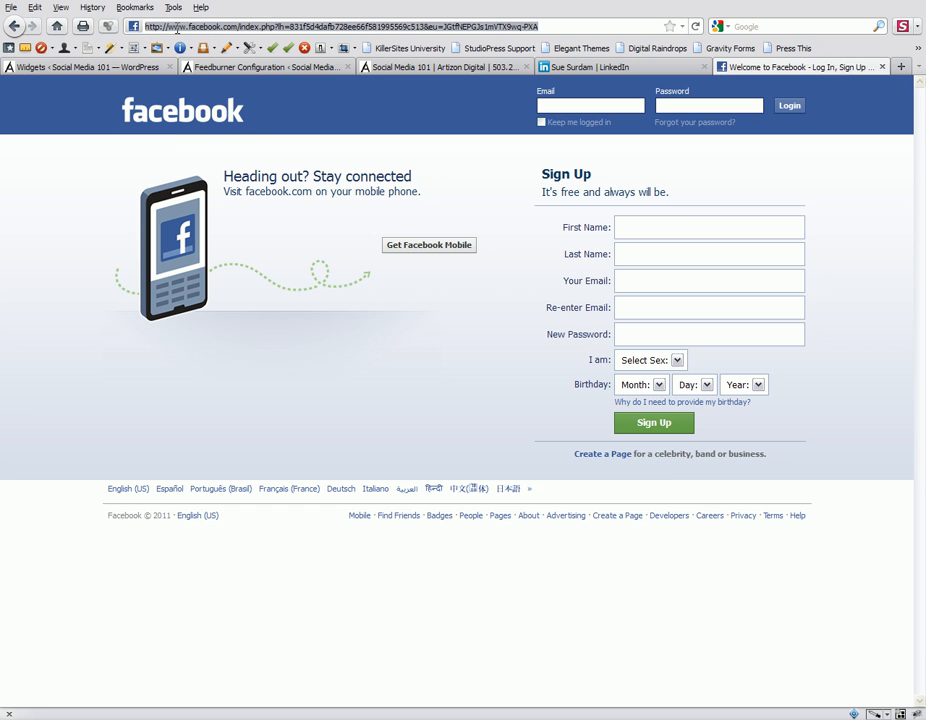
# Step: Load the profile address as a logged-out visitor and copy the public profile URL
pyautogui.rightClick(178, 28)
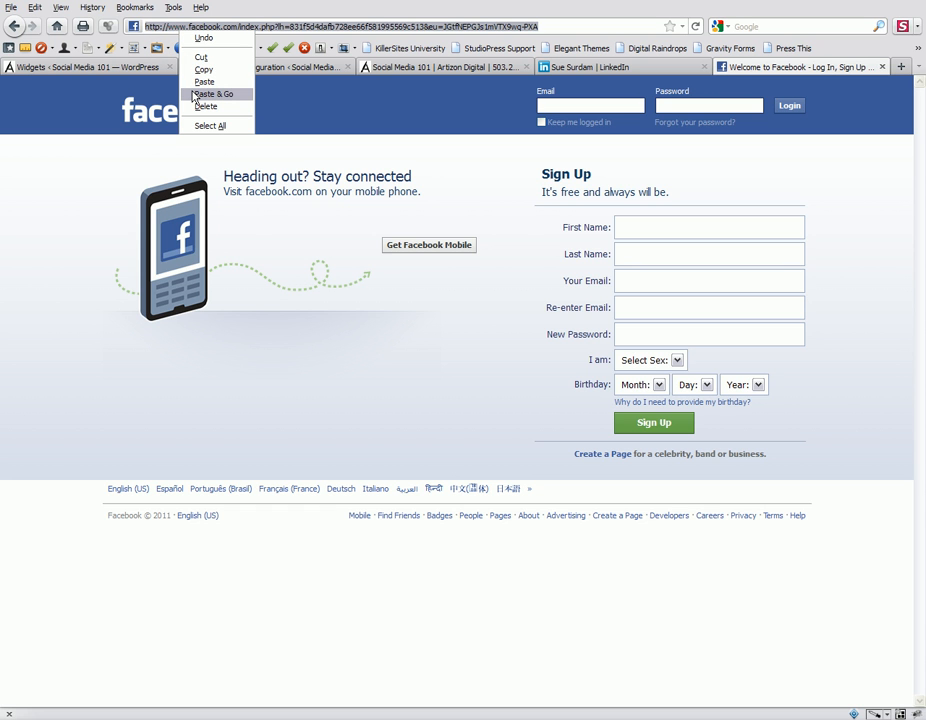
pyautogui.click(216, 94)
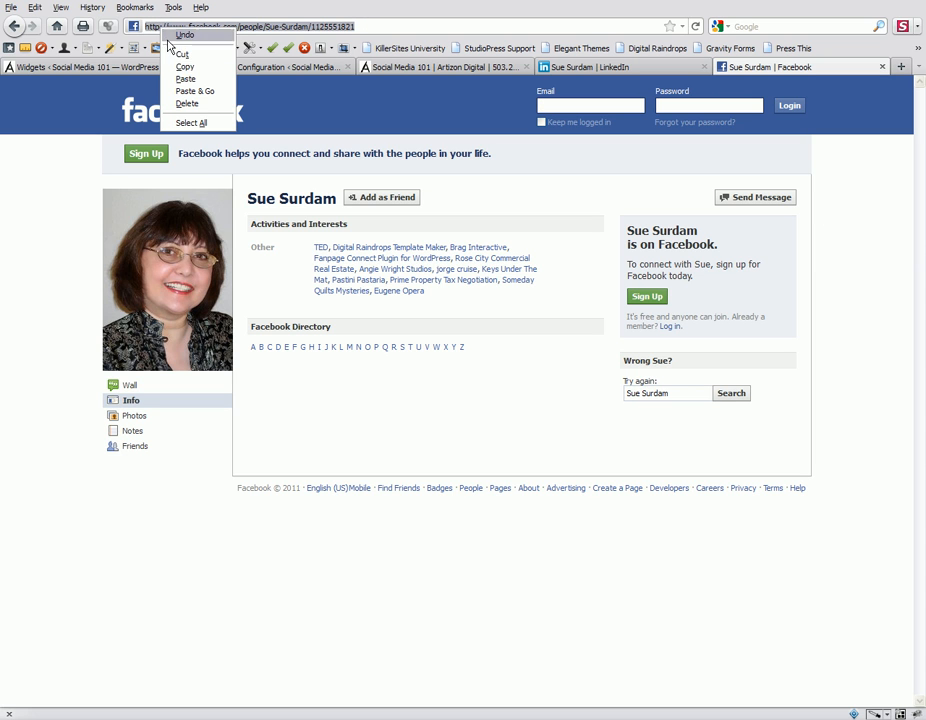
pyautogui.click(120, 96)
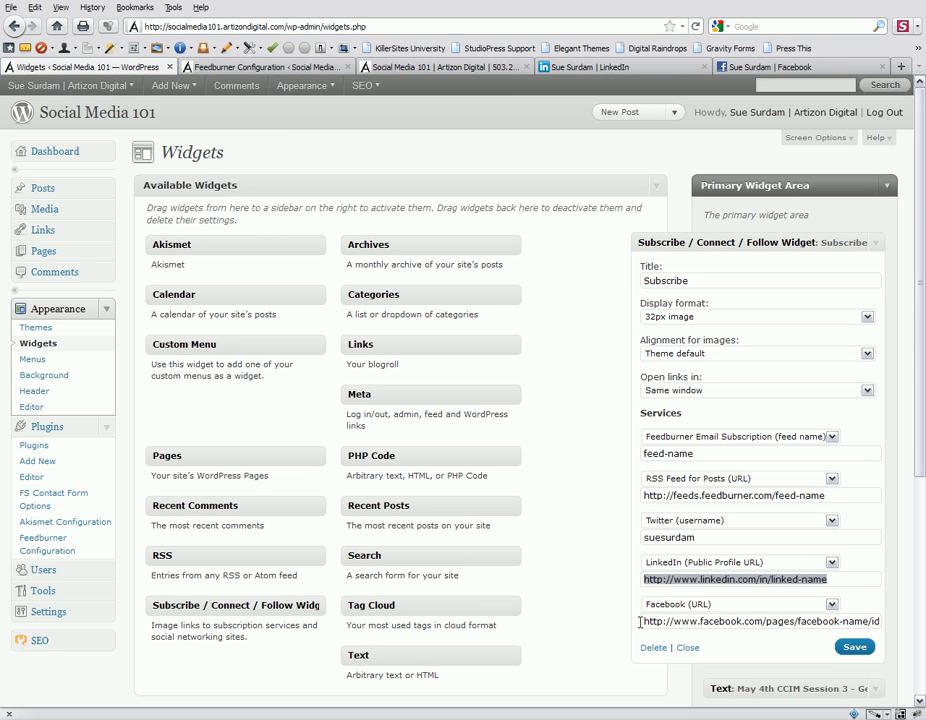
# Step: Paste the Facebook link, save the widget, and test the sidebar email icon on the live site
pyautogui.click(760, 620)
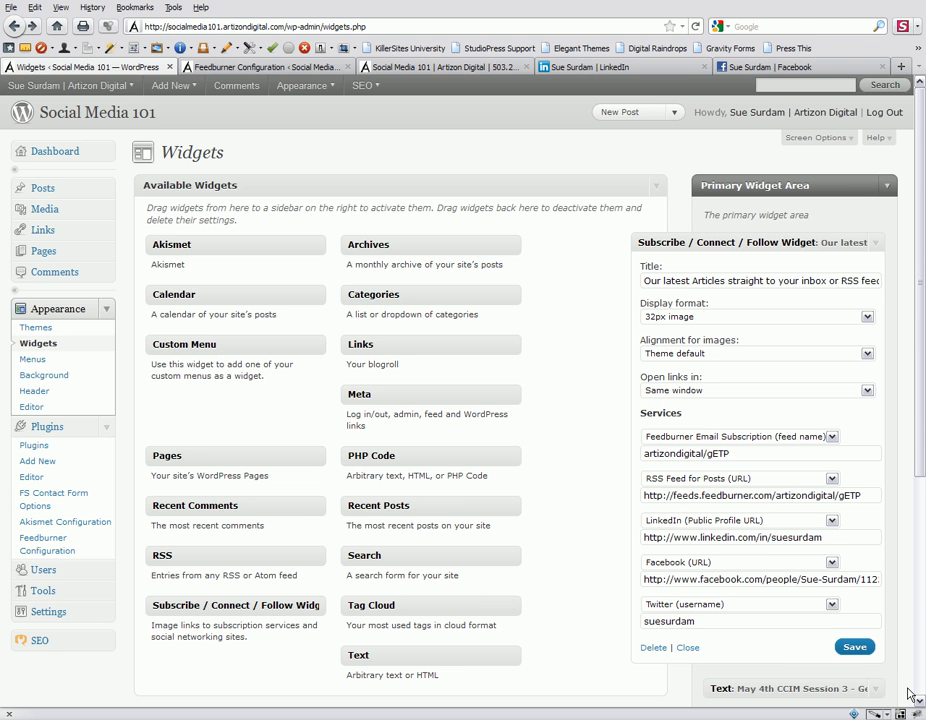
pyautogui.moveTo(884, 670)
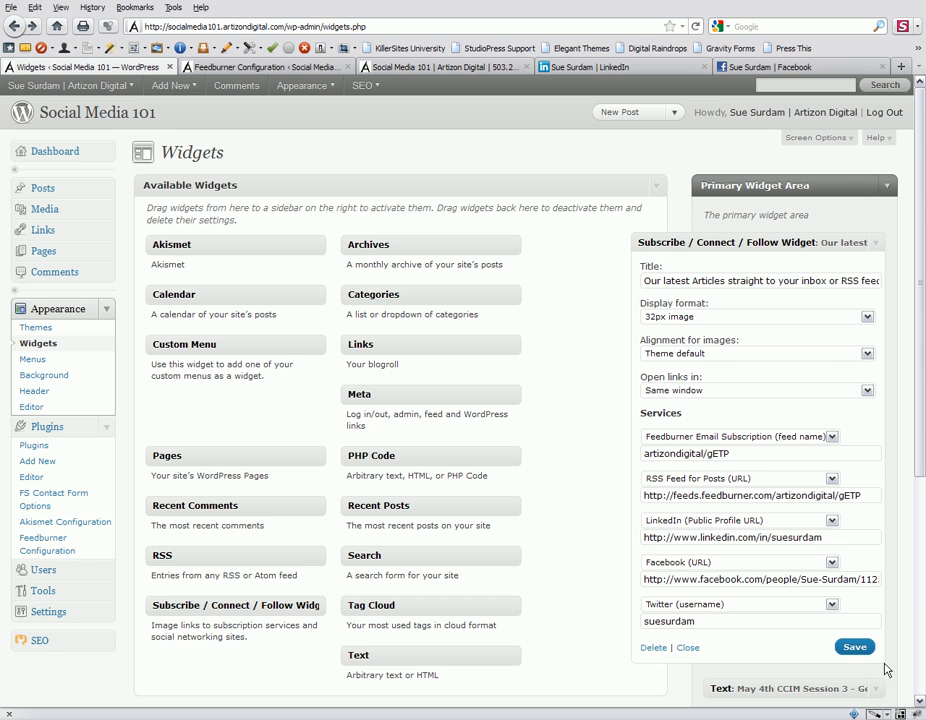
pyautogui.click(96, 112)
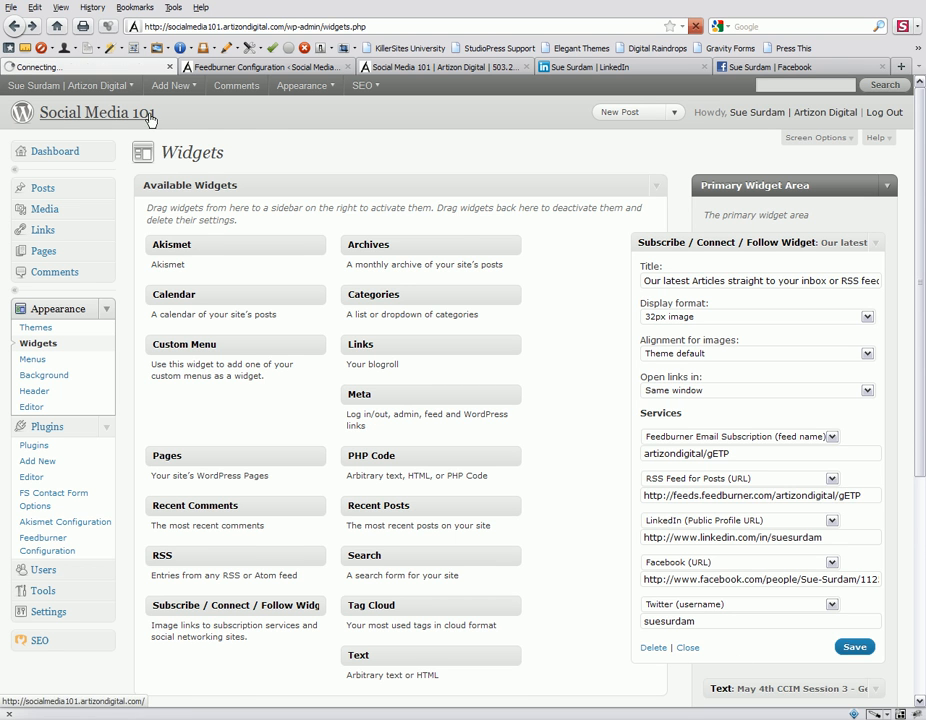
pyautogui.click(96, 112)
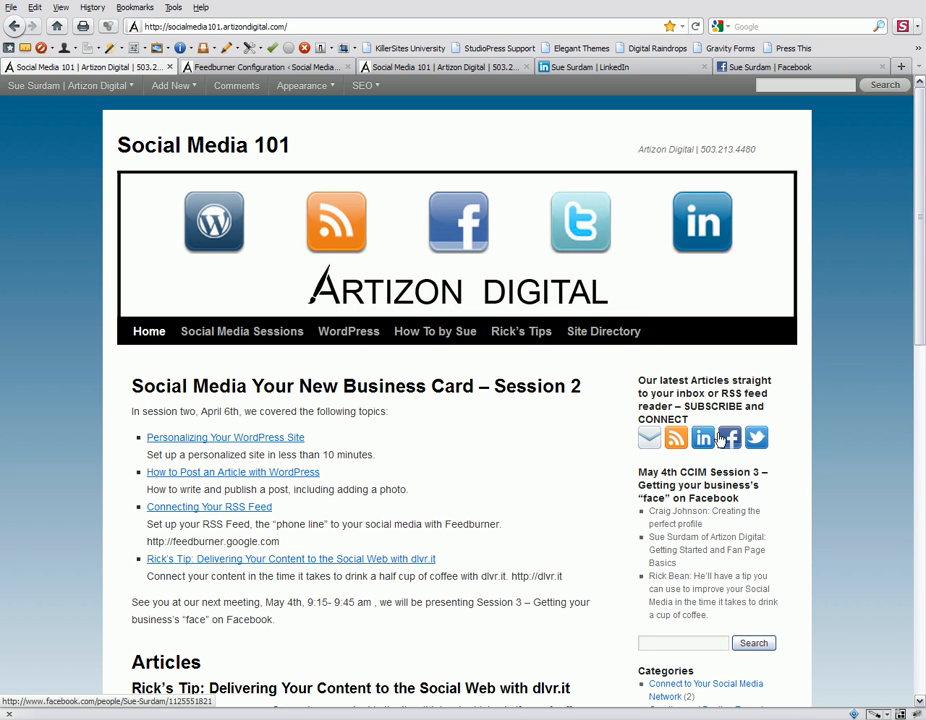
pyautogui.moveTo(648, 436)
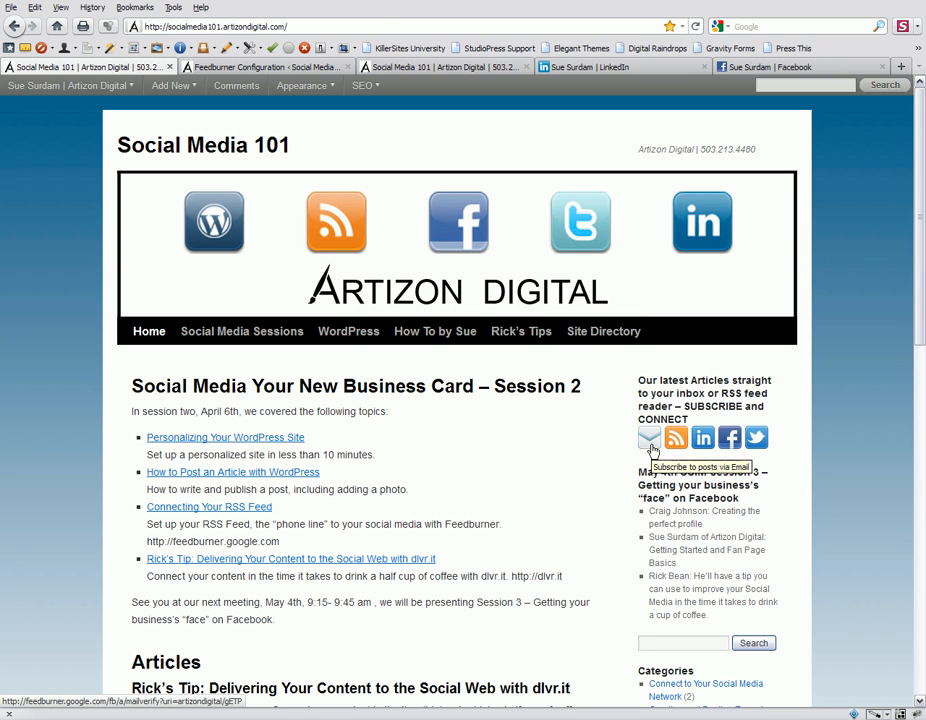
pyautogui.click(648, 438)
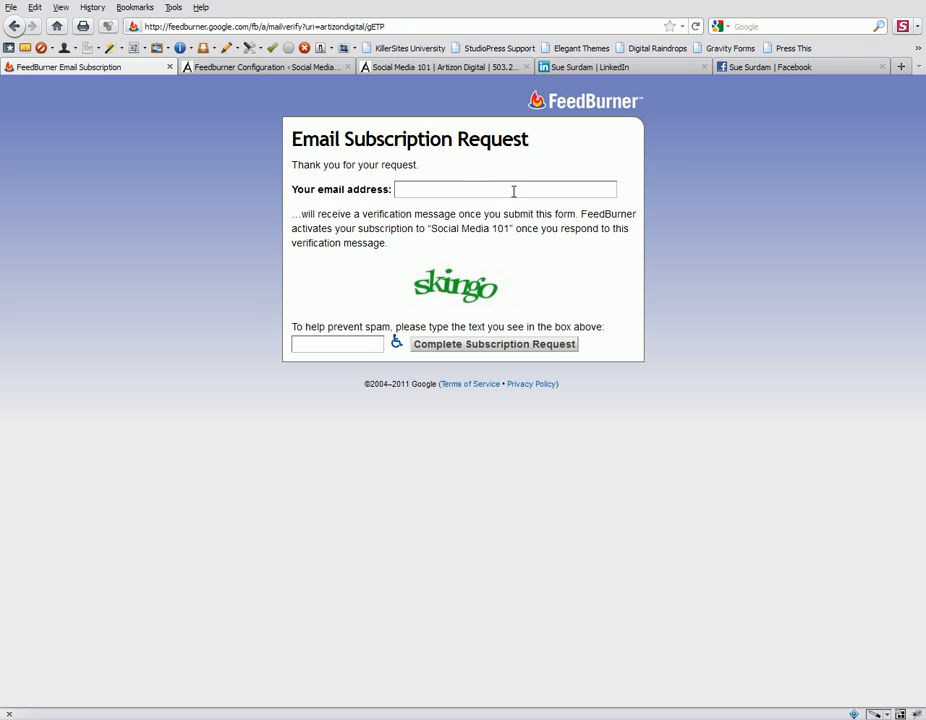
pyautogui.moveTo(484, 246)
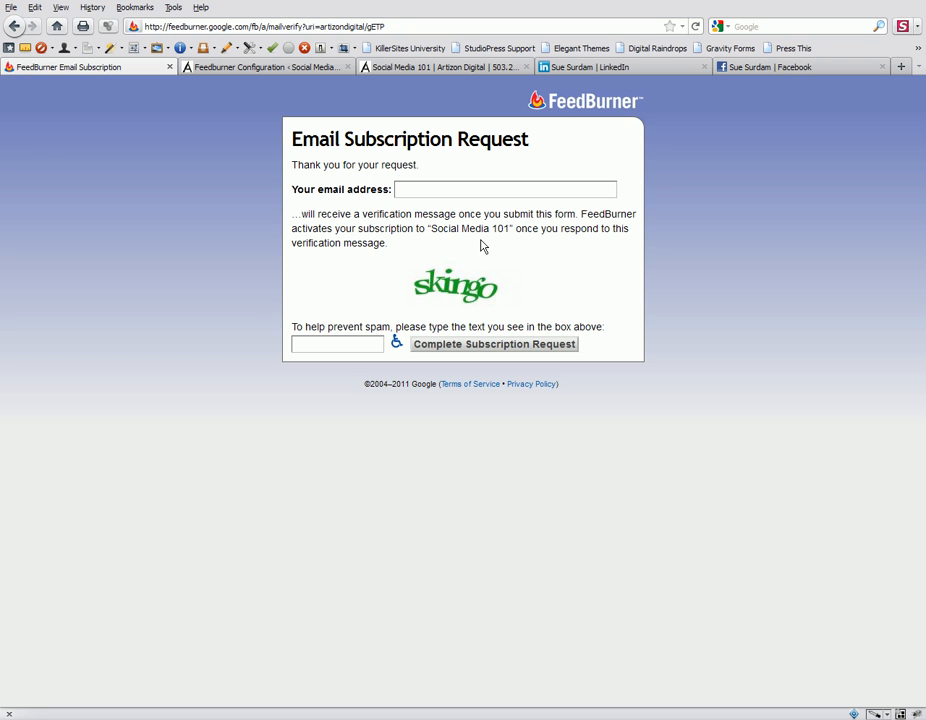
pyautogui.moveTo(500, 264)
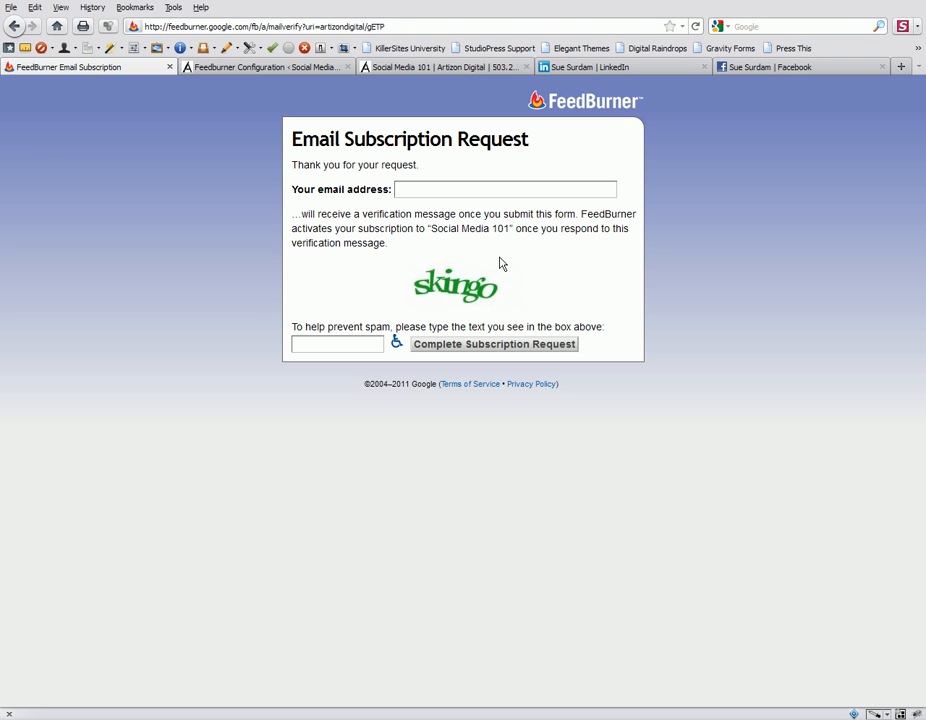
pyautogui.moveTo(528, 280)
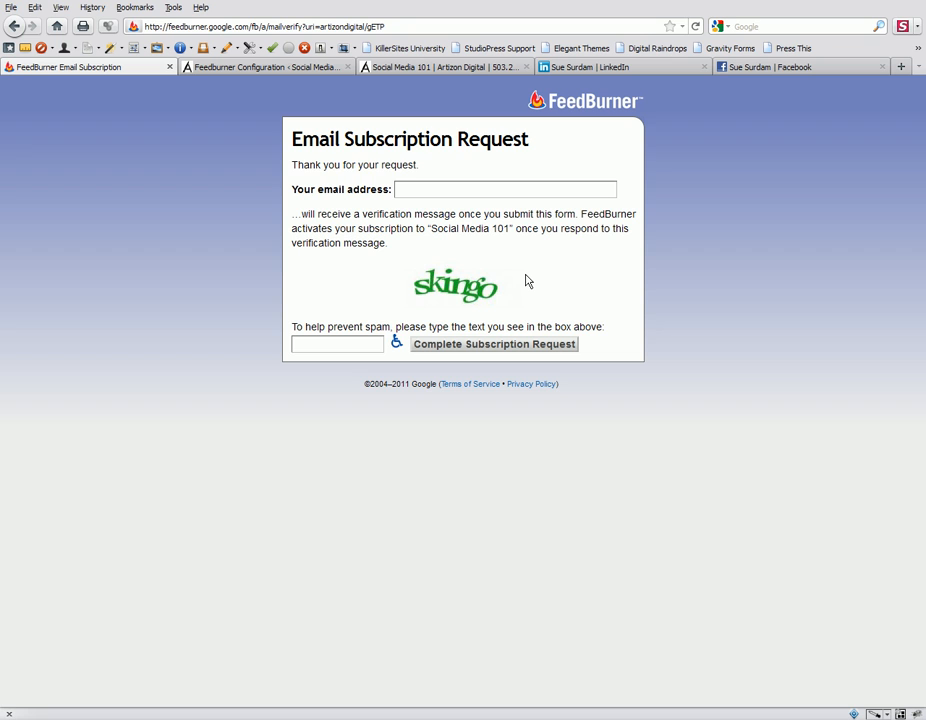